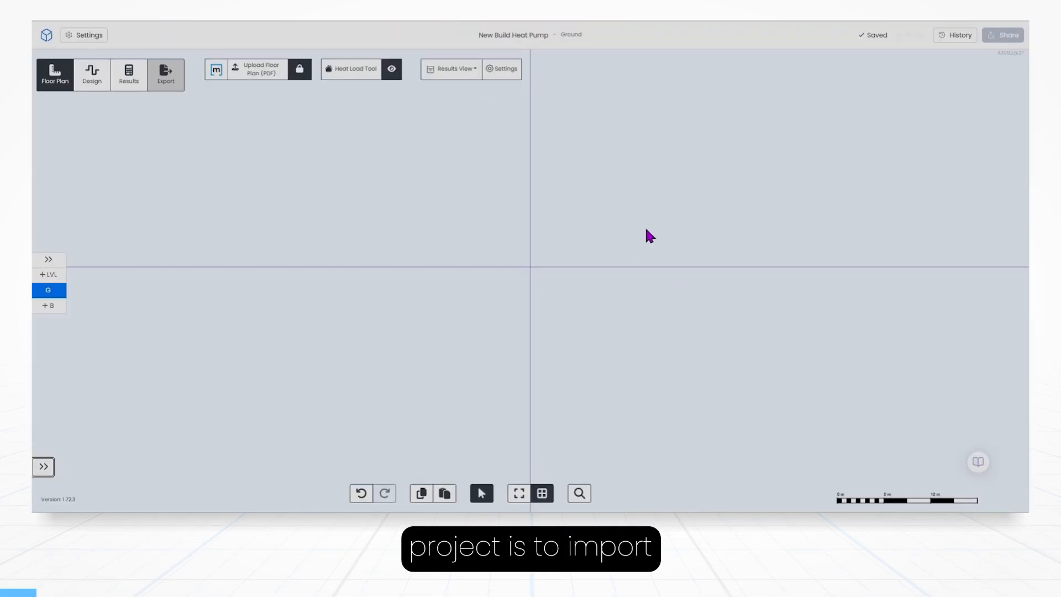
# Import the house drawing PDF and assign the ground floor page to the Ground level.
pyautogui.click(259, 68)
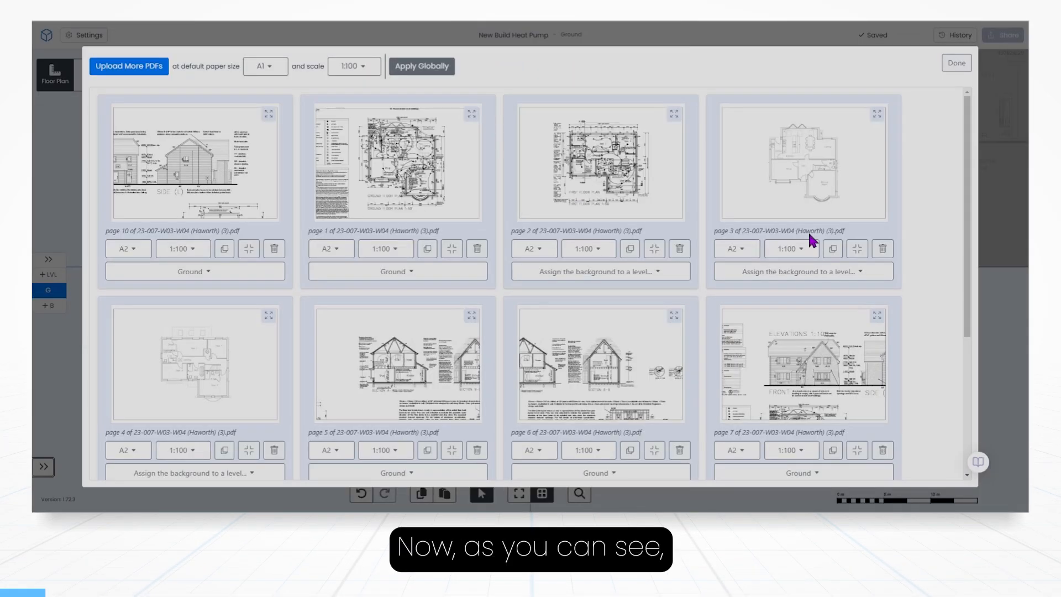
pyautogui.click(679, 249)
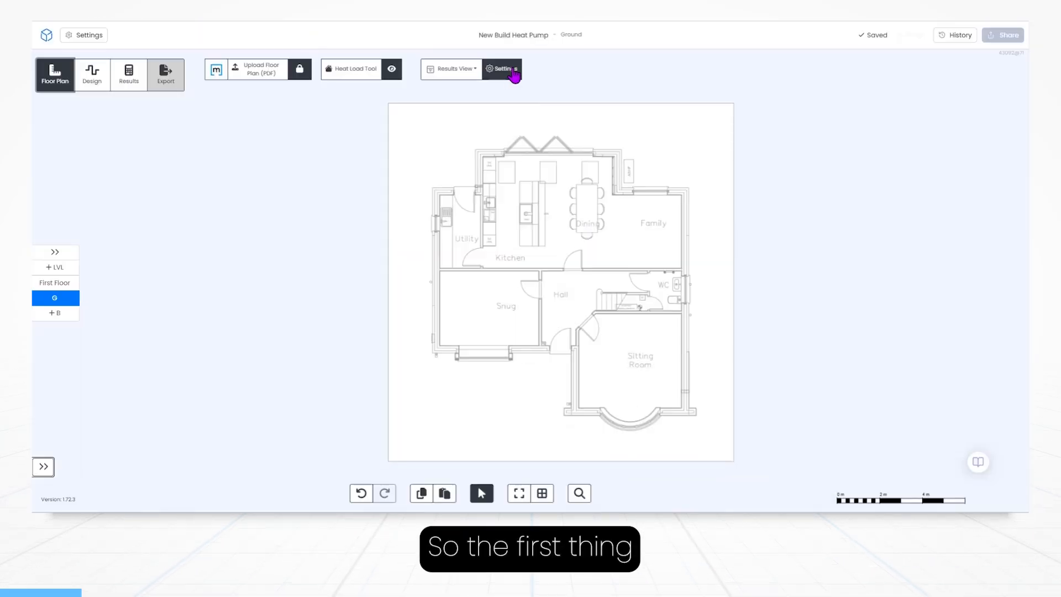
# In Heat Load settings, set spare capacity 5%, Wigan address, and MCS Post 2006 air change standard.
pyautogui.click(503, 68)
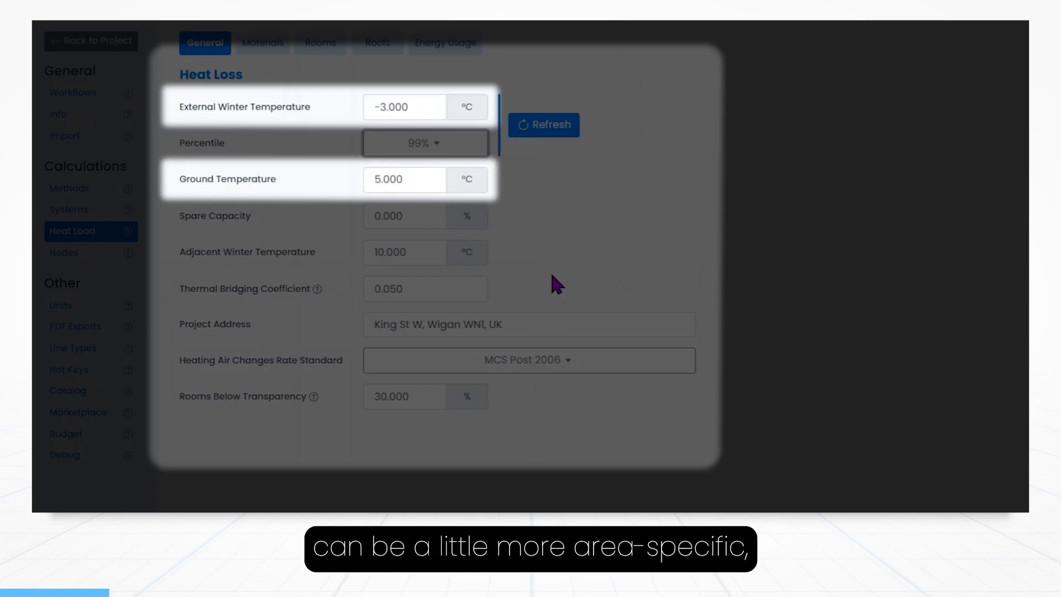
pyautogui.click(454, 325)
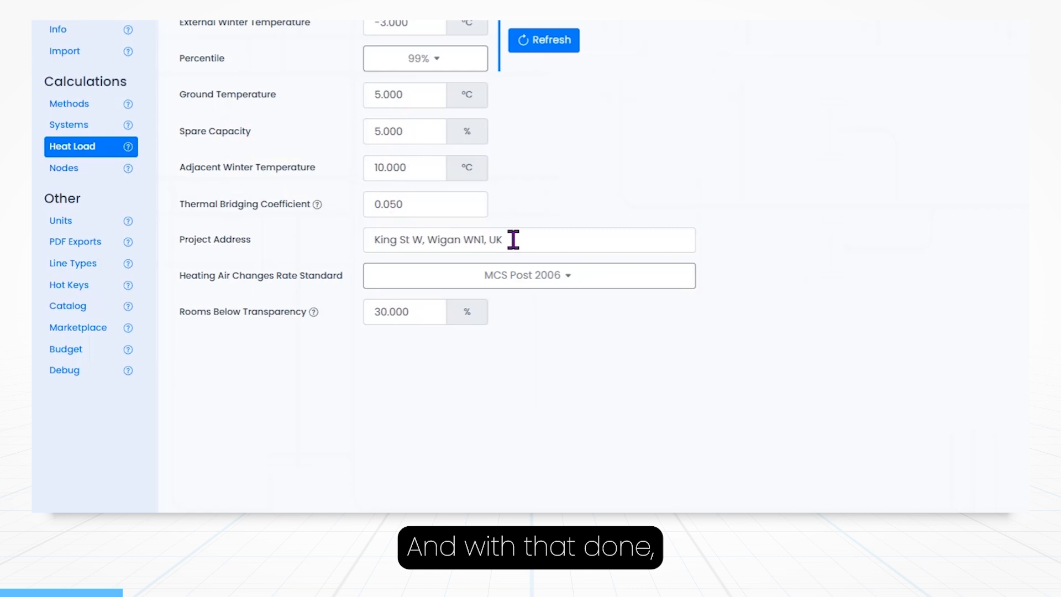
pyautogui.click(528, 275)
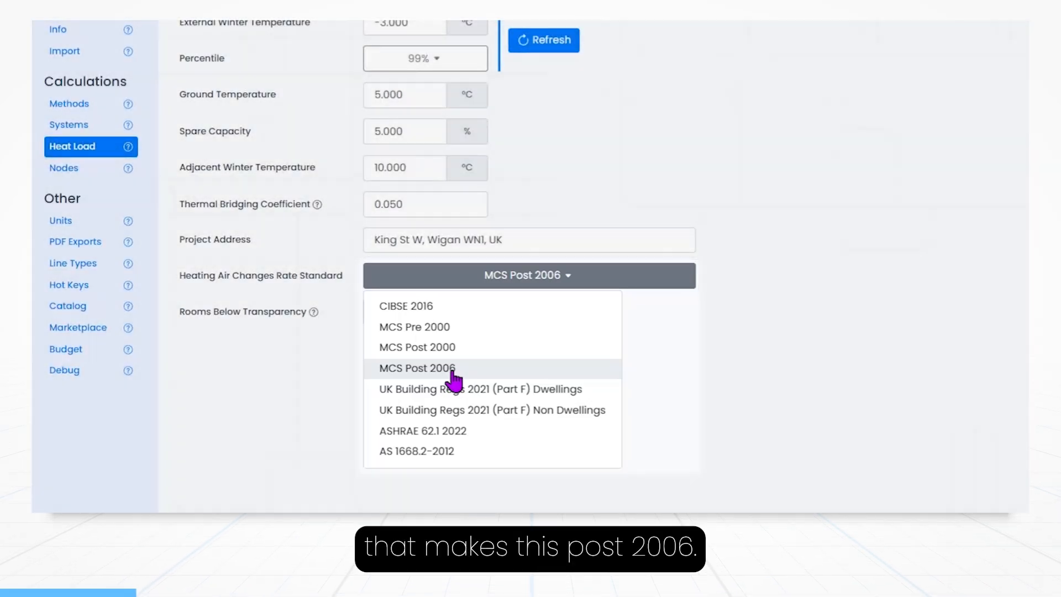
pyautogui.click(417, 369)
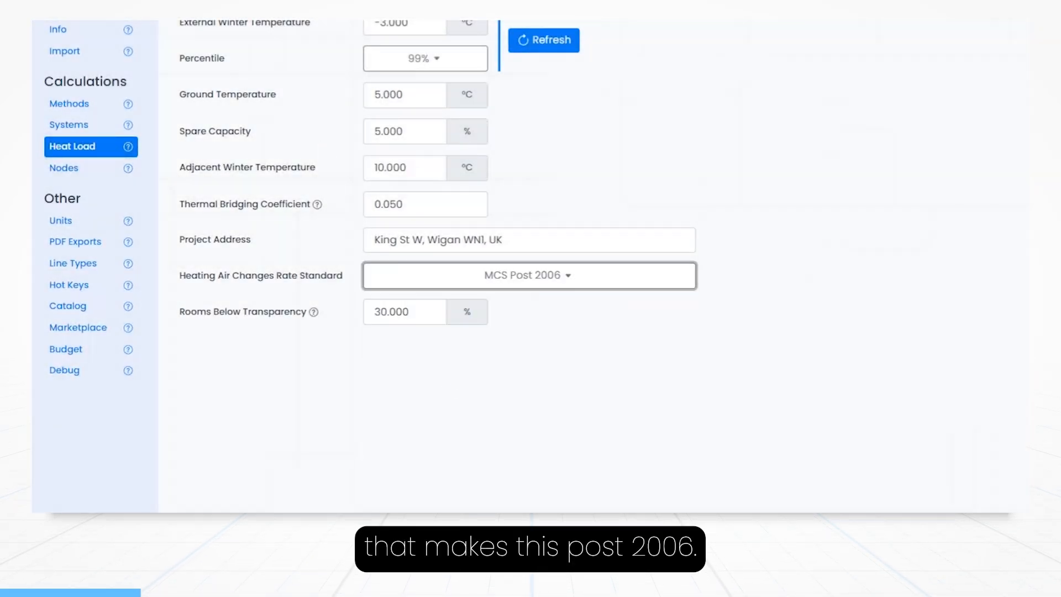
# In Materials, assign the custom External Wall (0.19 W/m²K) material to external walls.
pyautogui.click(204, 44)
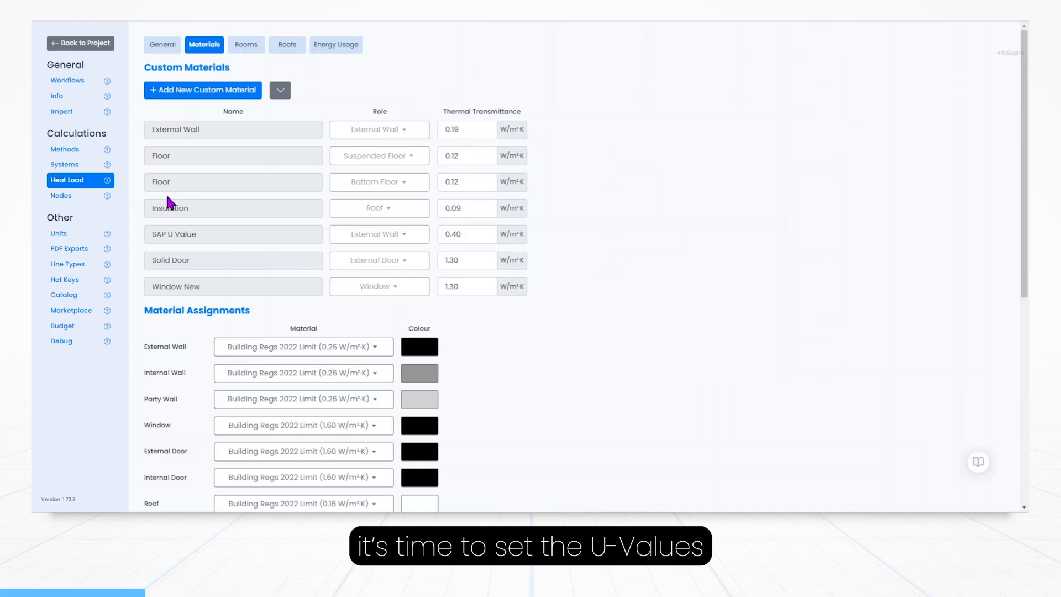
pyautogui.scroll(-3)
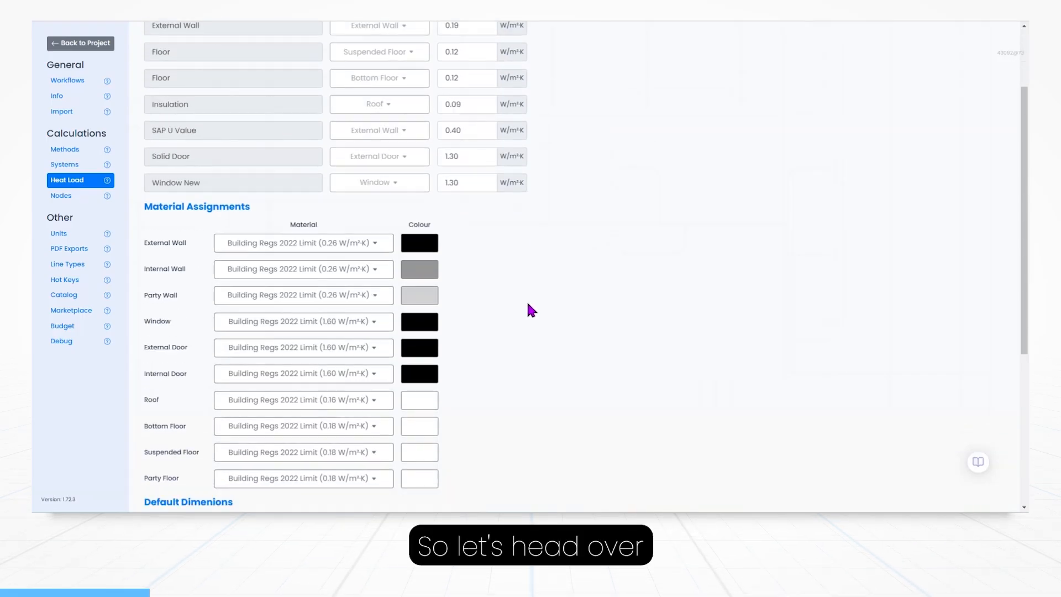
pyautogui.moveTo(528, 294)
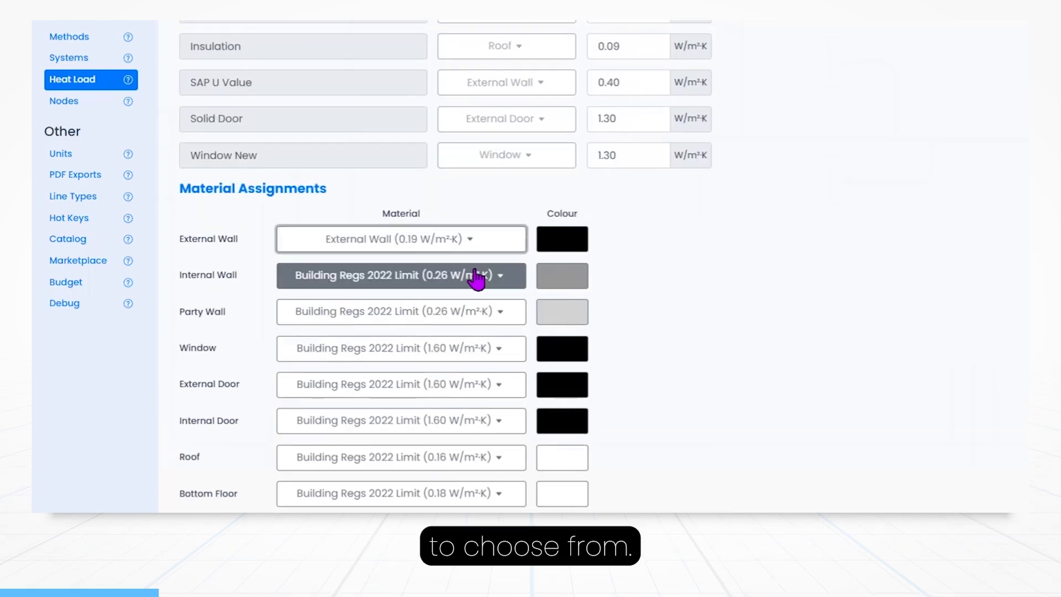
pyautogui.click(400, 275)
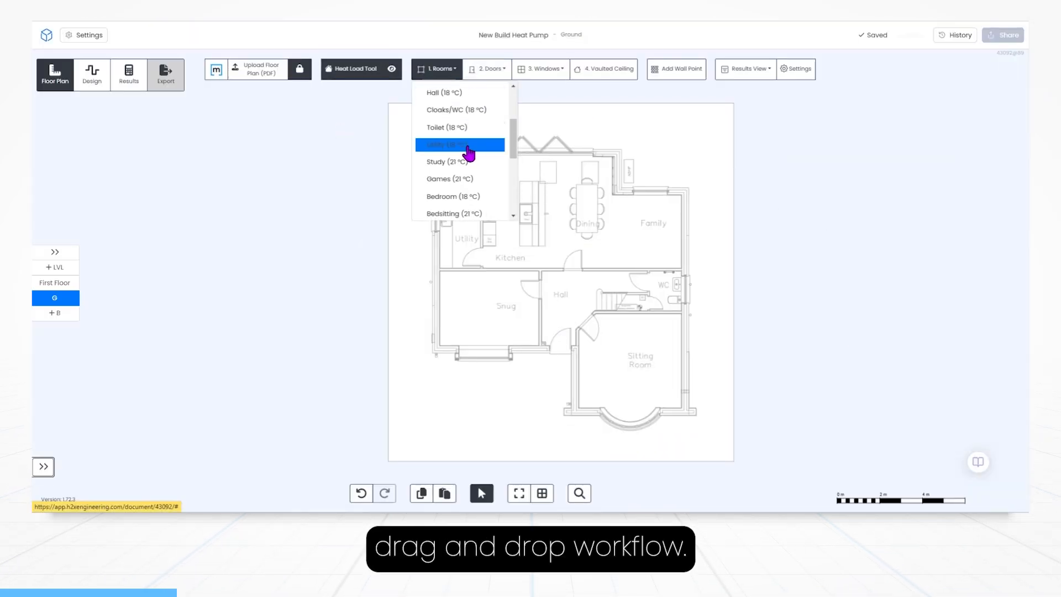
# Draw the Utility room and hide height and volume from room labels.
pyautogui.click(461, 144)
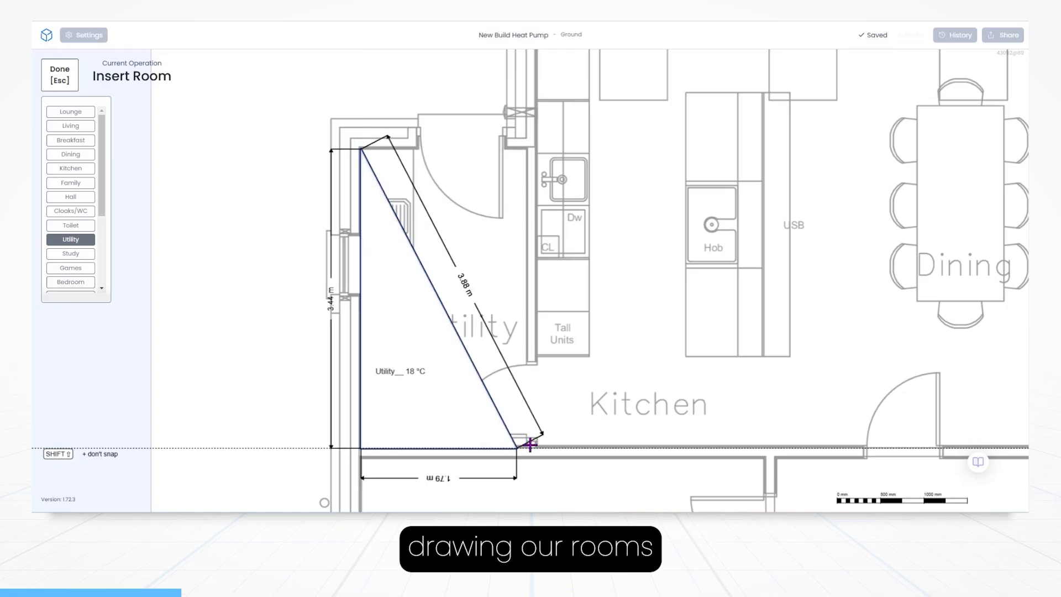
pyautogui.click(59, 75)
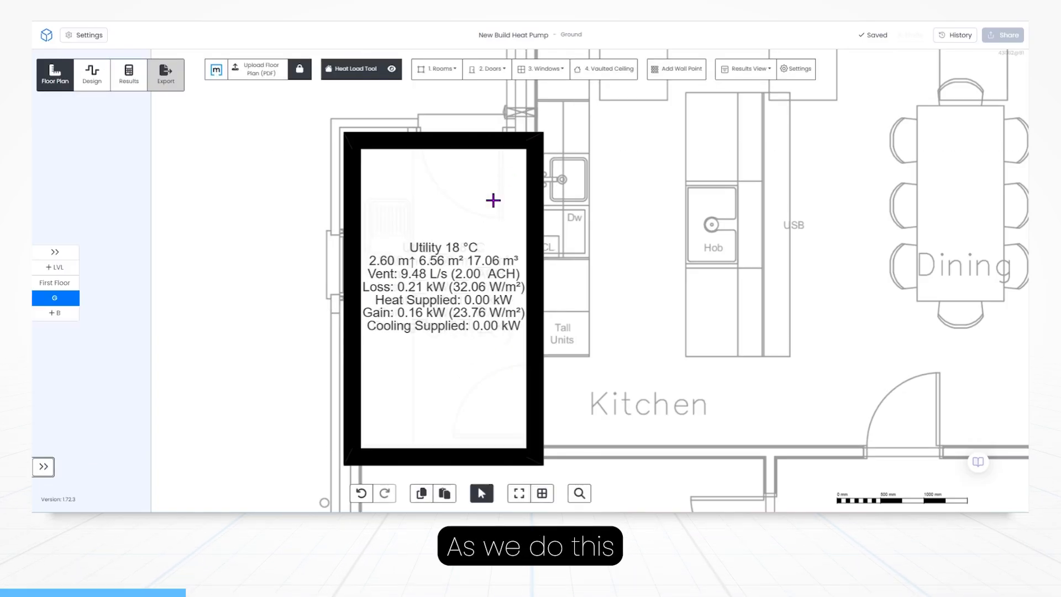
pyautogui.click(745, 68)
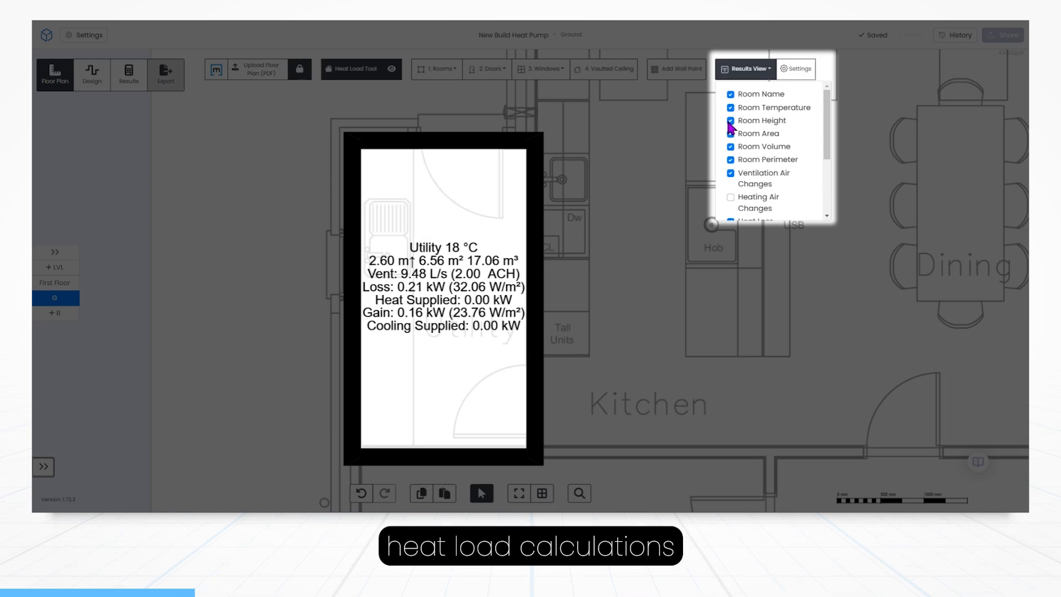
pyautogui.click(730, 120)
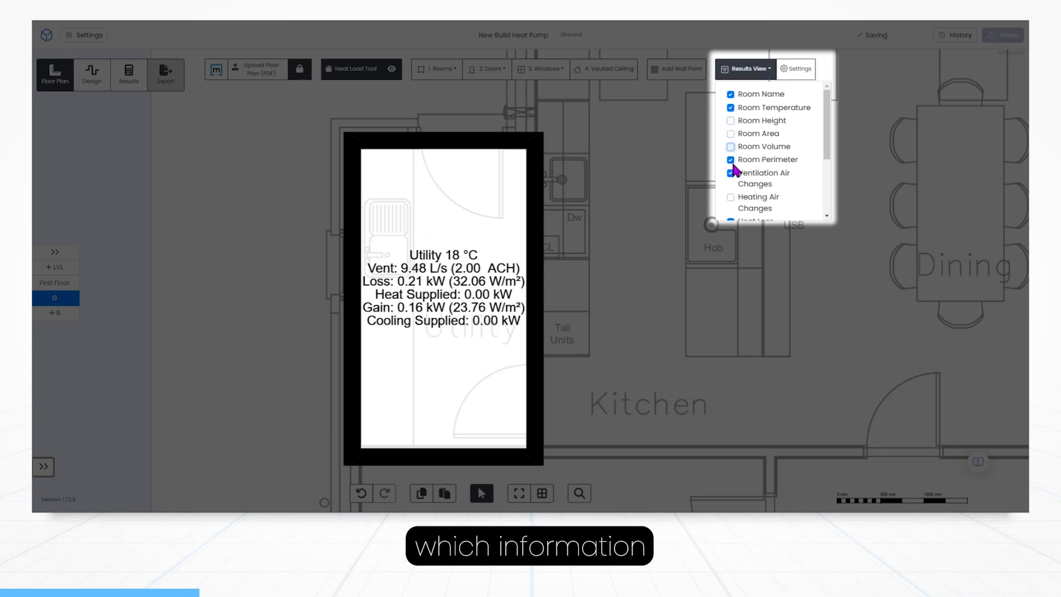
pyautogui.click(731, 160)
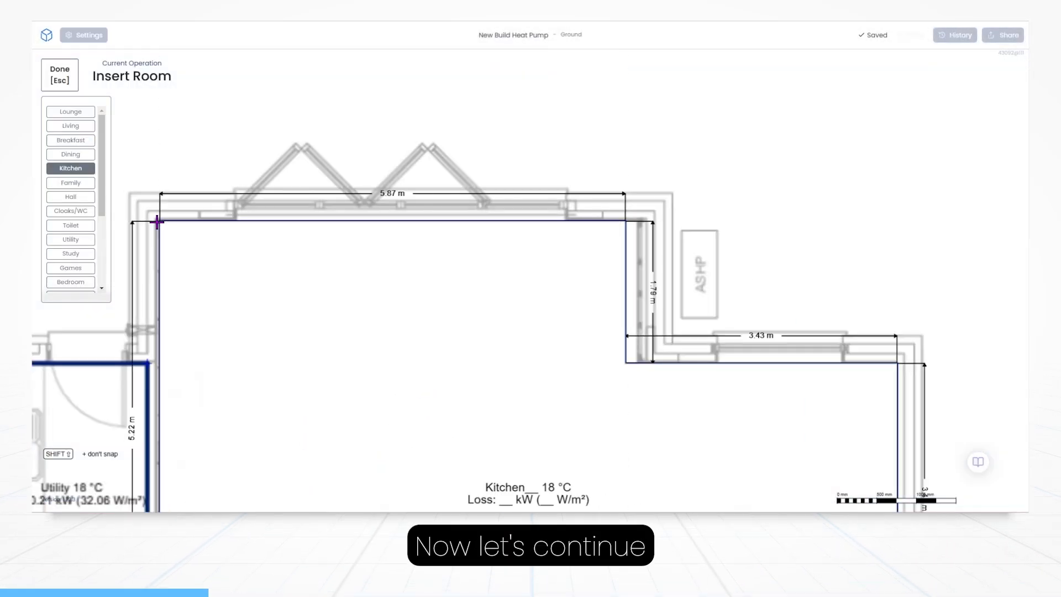
# Trace the Kitchen and Living room outlines on the ground floor.
pyautogui.click(69, 126)
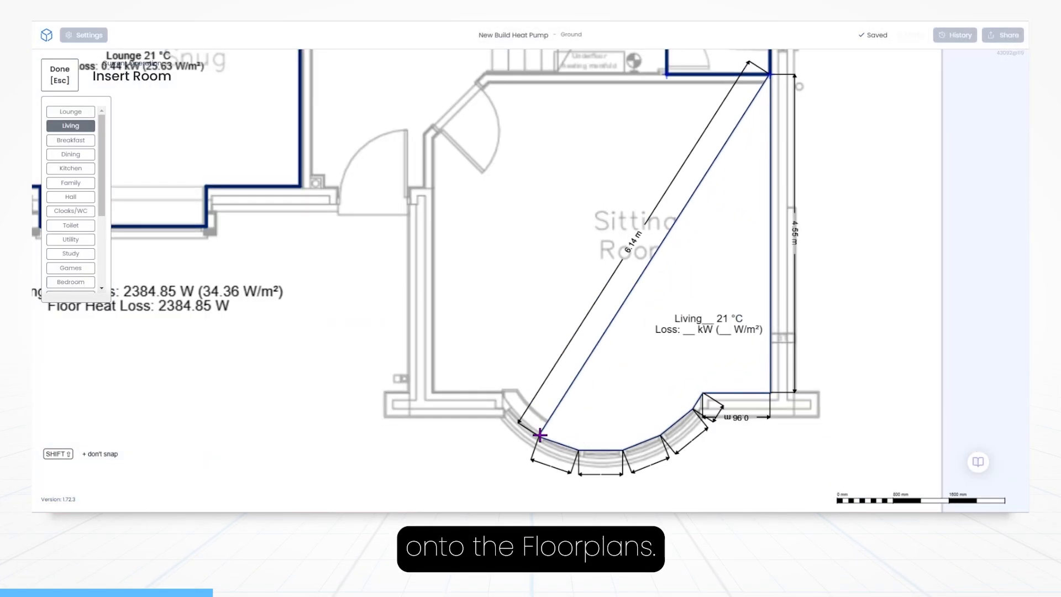
pyautogui.click(60, 73)
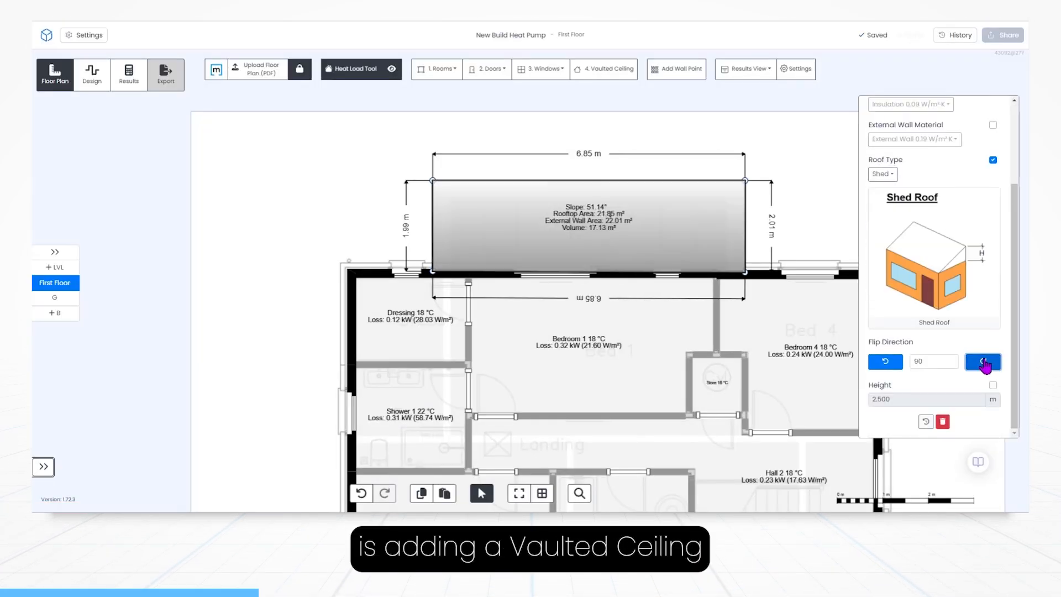
# Finish the vaulted ceiling and return to the Ground level for heating design.
pyautogui.click(982, 362)
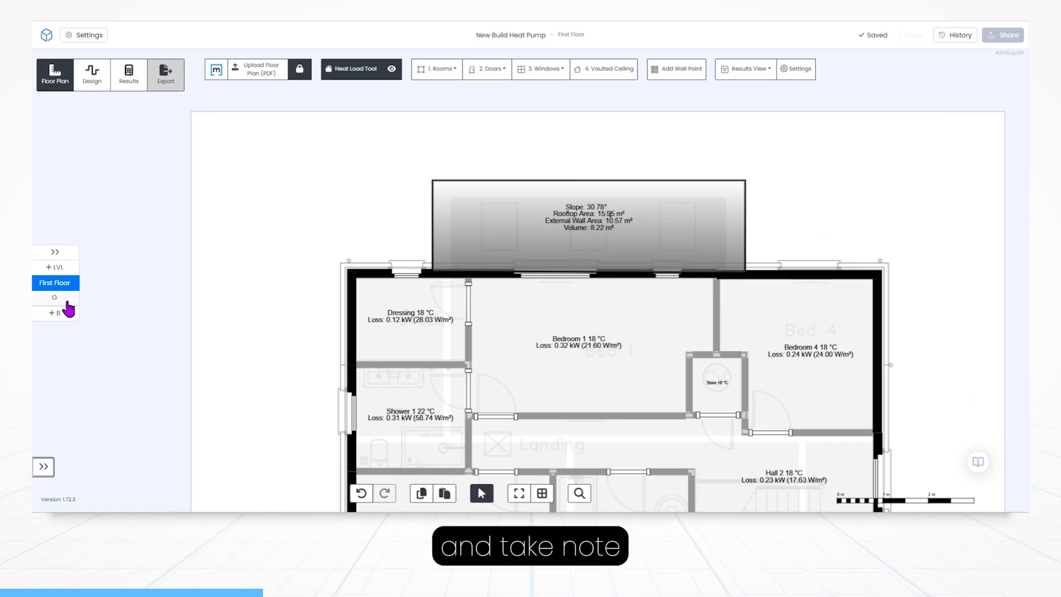
pyautogui.click(55, 298)
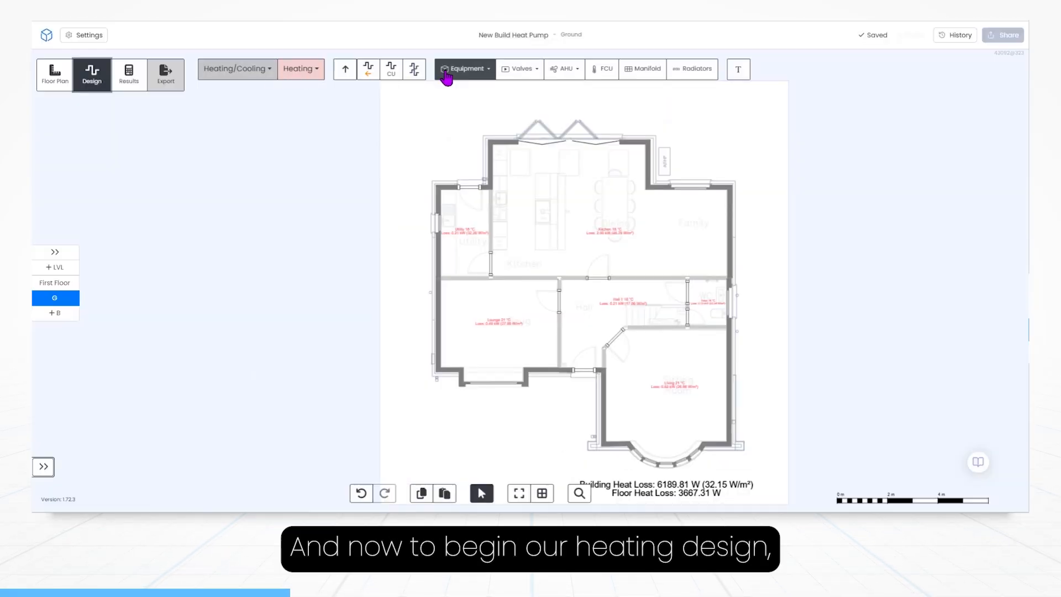
# Insert the LOGIC AIR 8KW air source heat pump with 45 °C outlet and 4.3 SCOP rating.
pyautogui.click(465, 69)
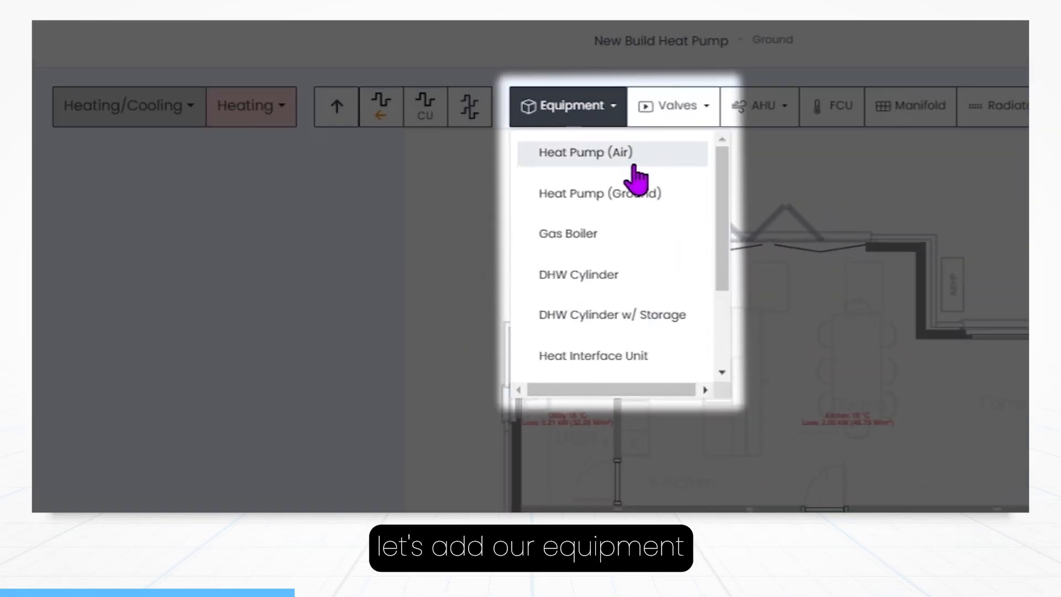
pyautogui.click(584, 153)
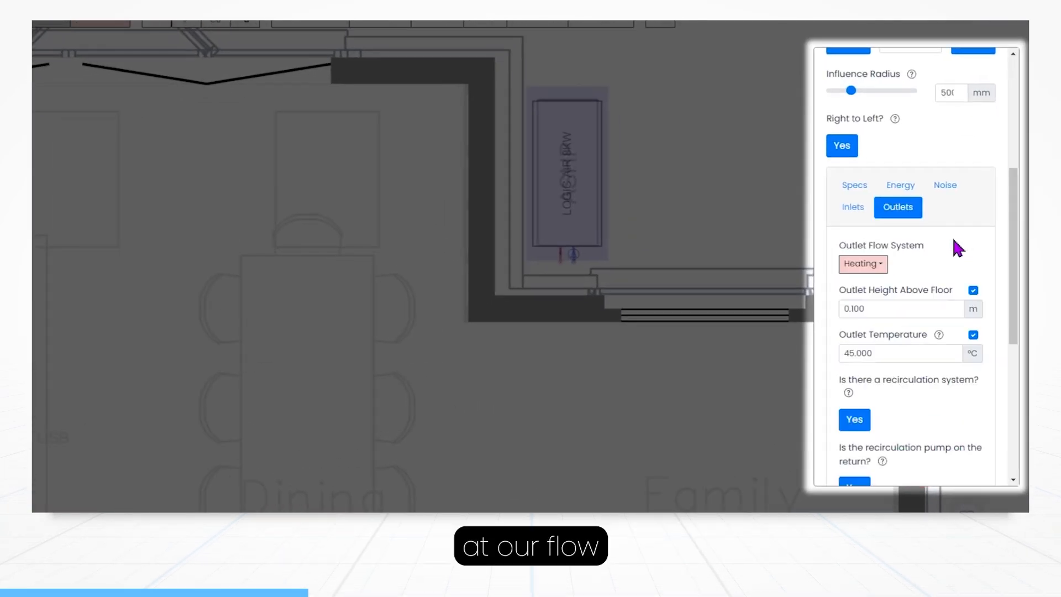
pyautogui.scroll(-3)
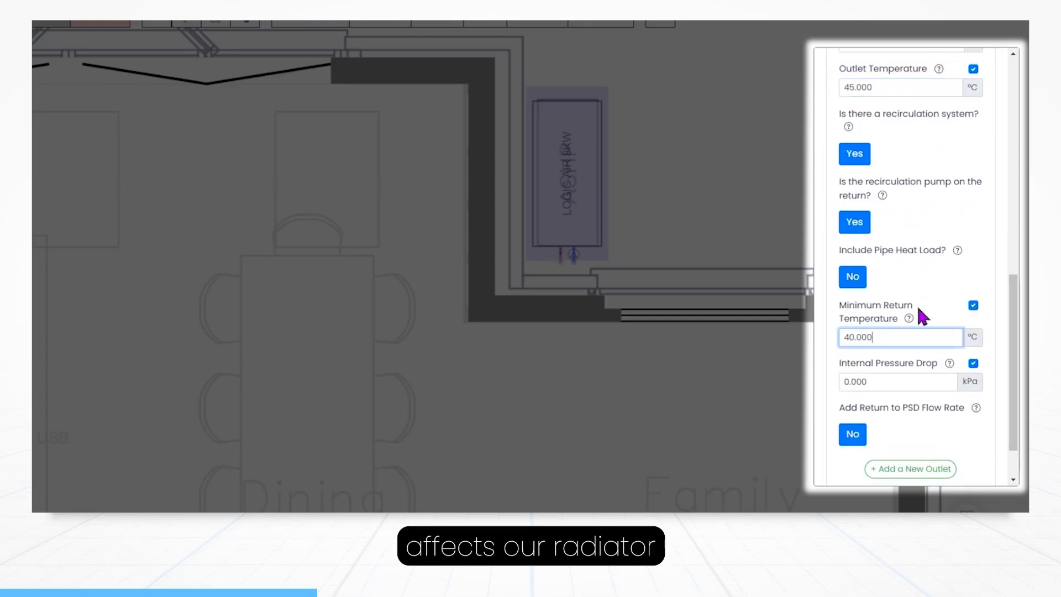
pyautogui.moveTo(955, 261)
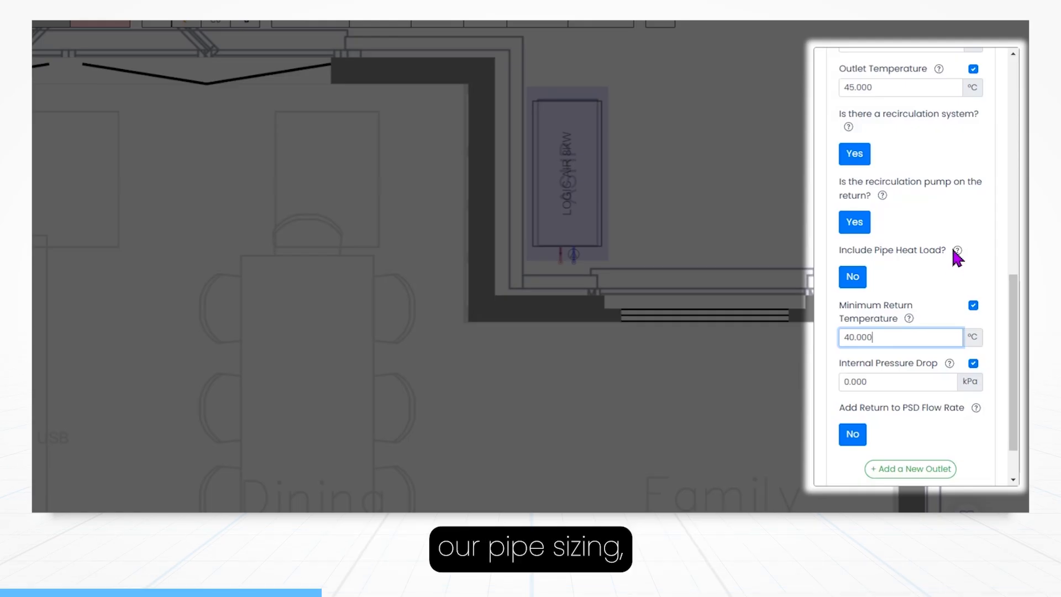
pyautogui.scroll(3)
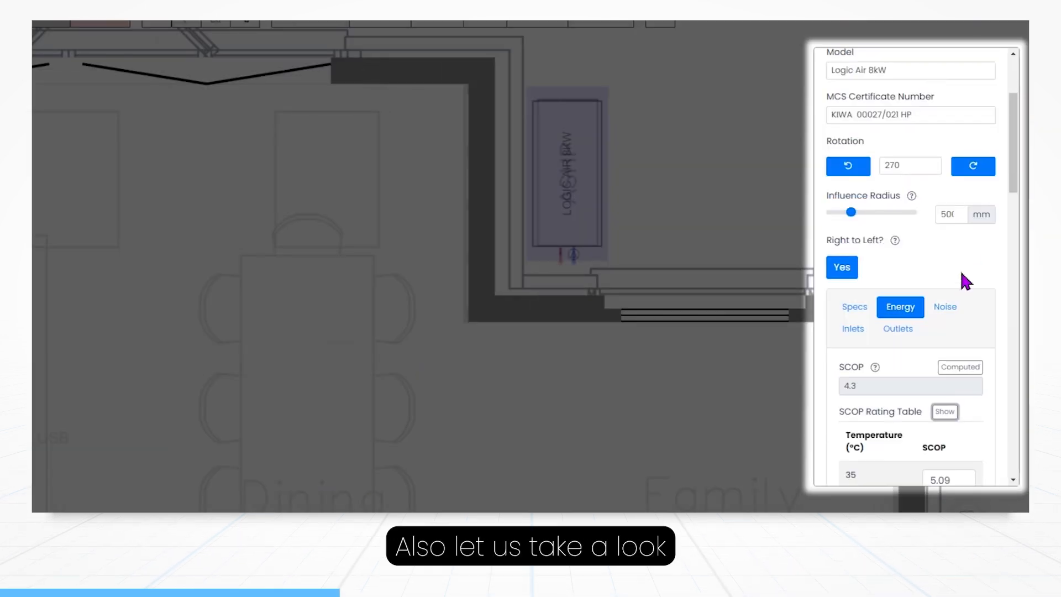
pyautogui.click(944, 411)
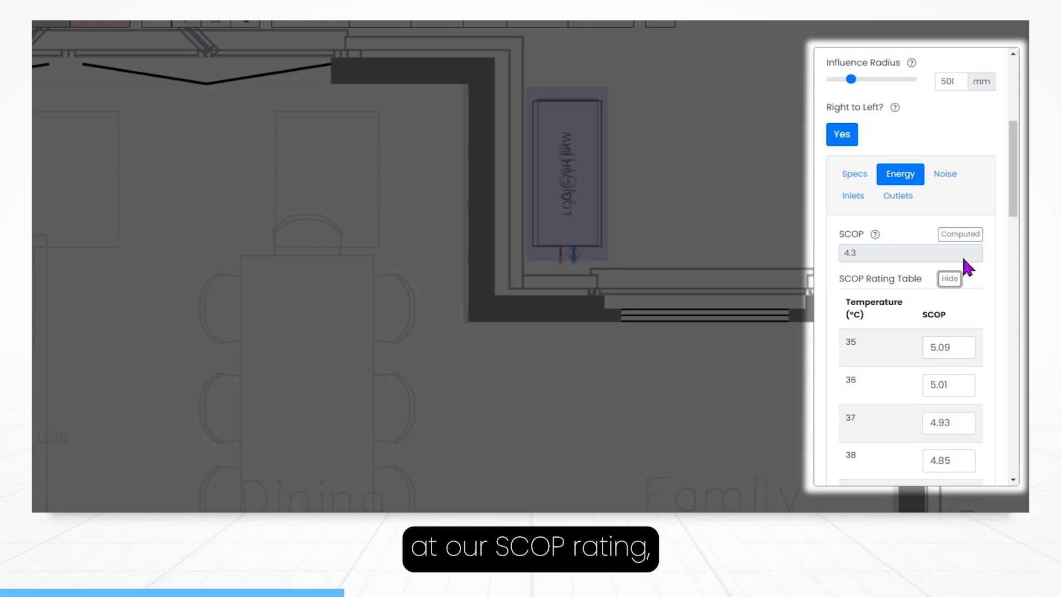
pyautogui.click(944, 173)
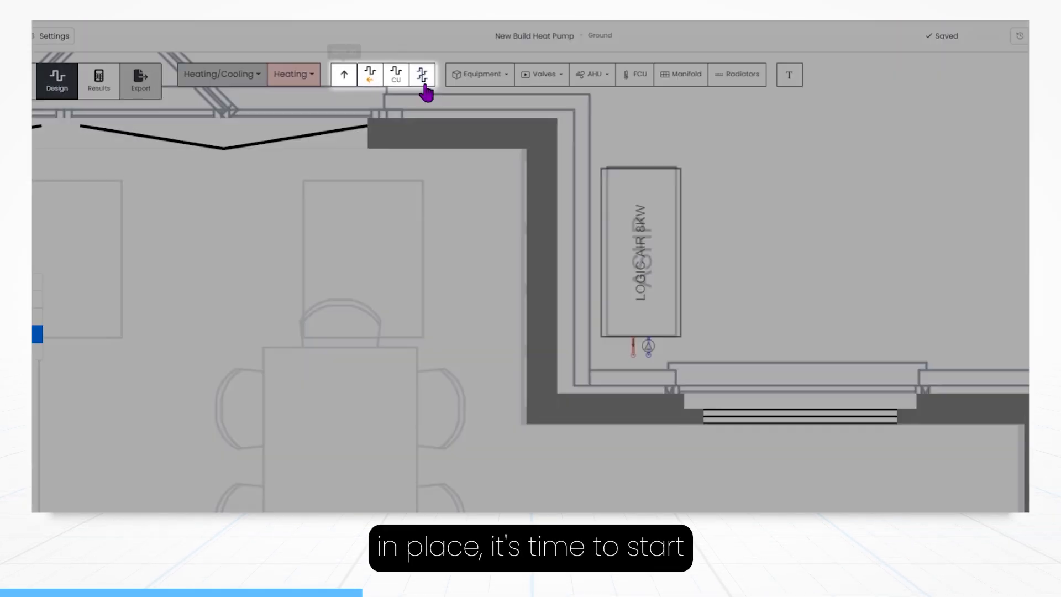
# Run flow and return pipes from the heat pump to the wall and drop both into risers.
pyautogui.click(422, 75)
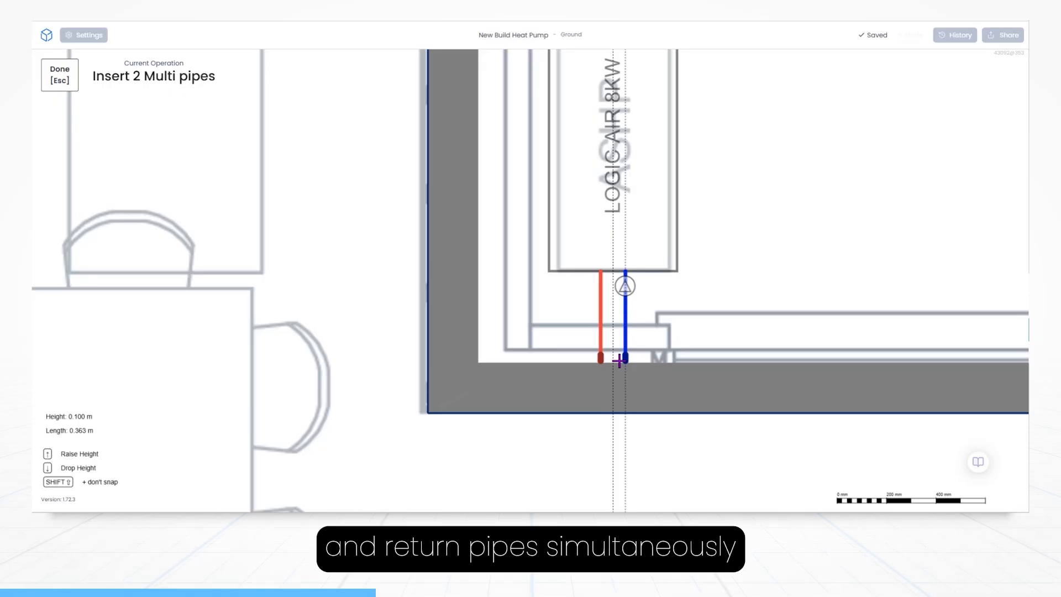
pyautogui.click(623, 360)
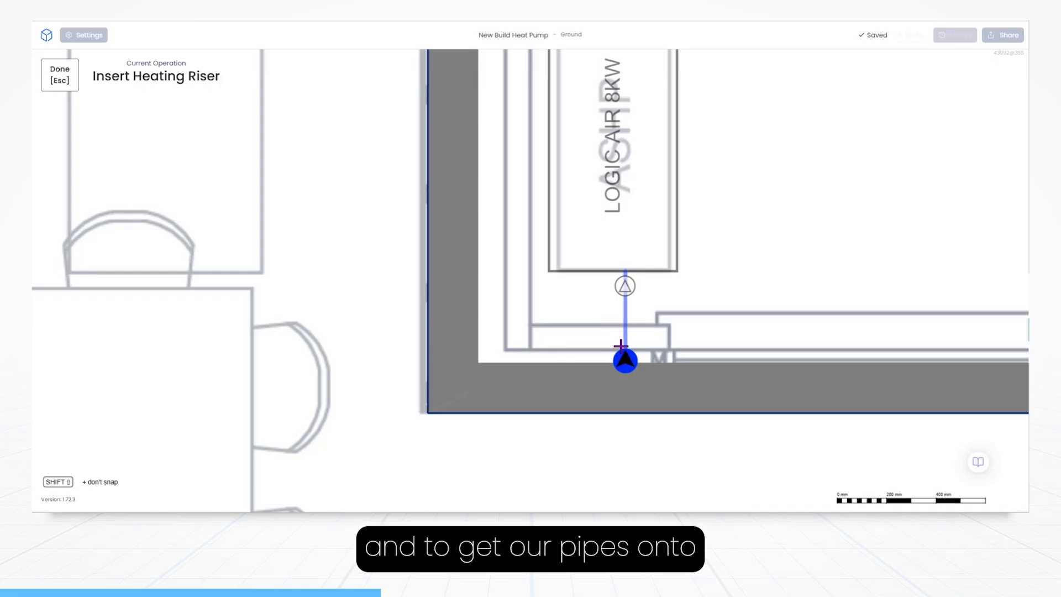
pyautogui.click(624, 360)
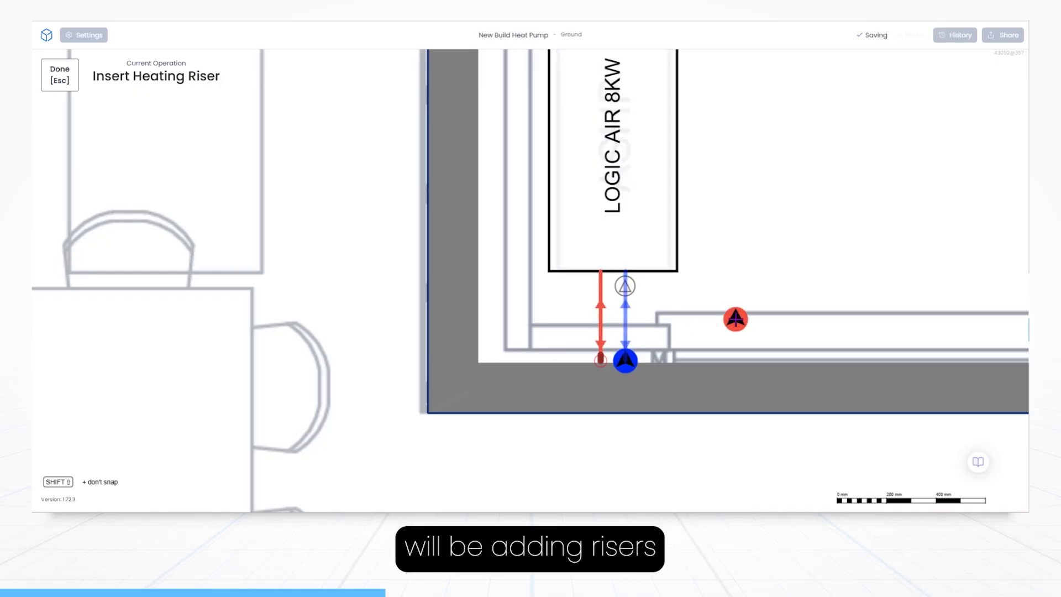
pyautogui.click(60, 75)
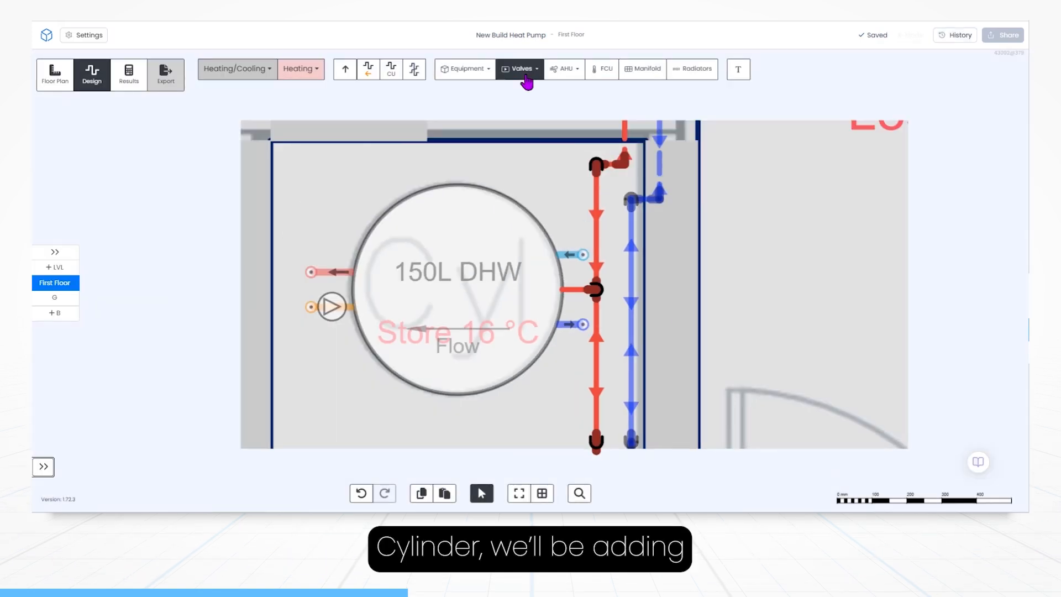
# Place a valve on the 150L cylinder's flow connection and review its inlet settings.
pyautogui.click(518, 68)
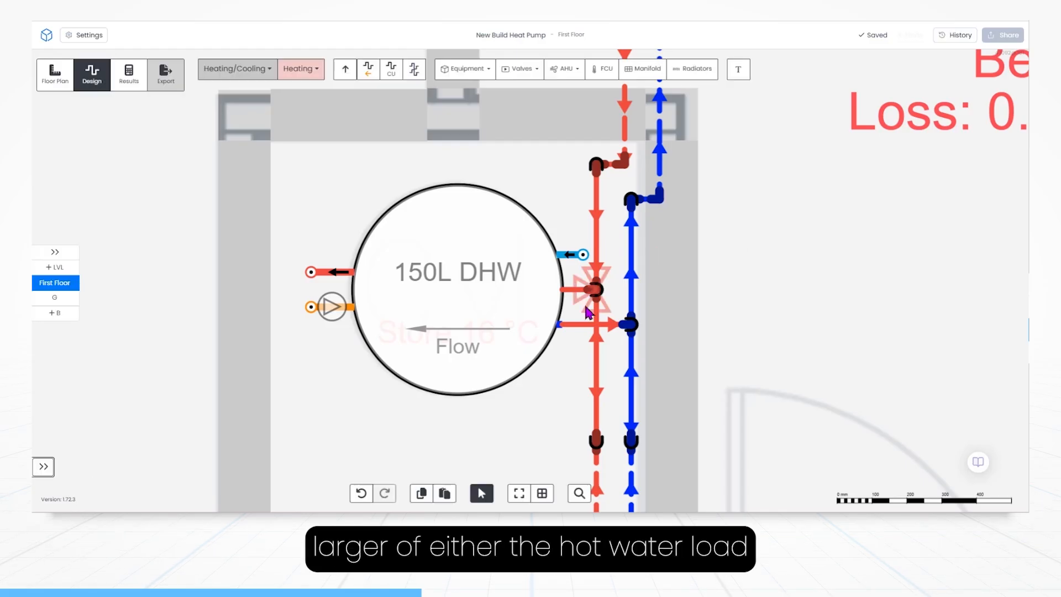
pyautogui.click(457, 271)
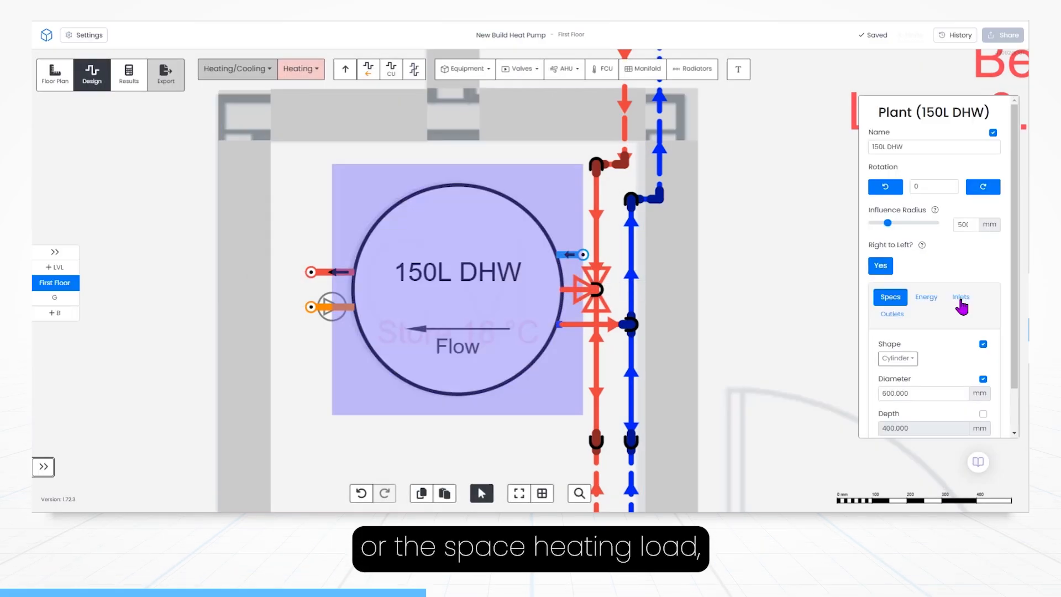
pyautogui.click(926, 296)
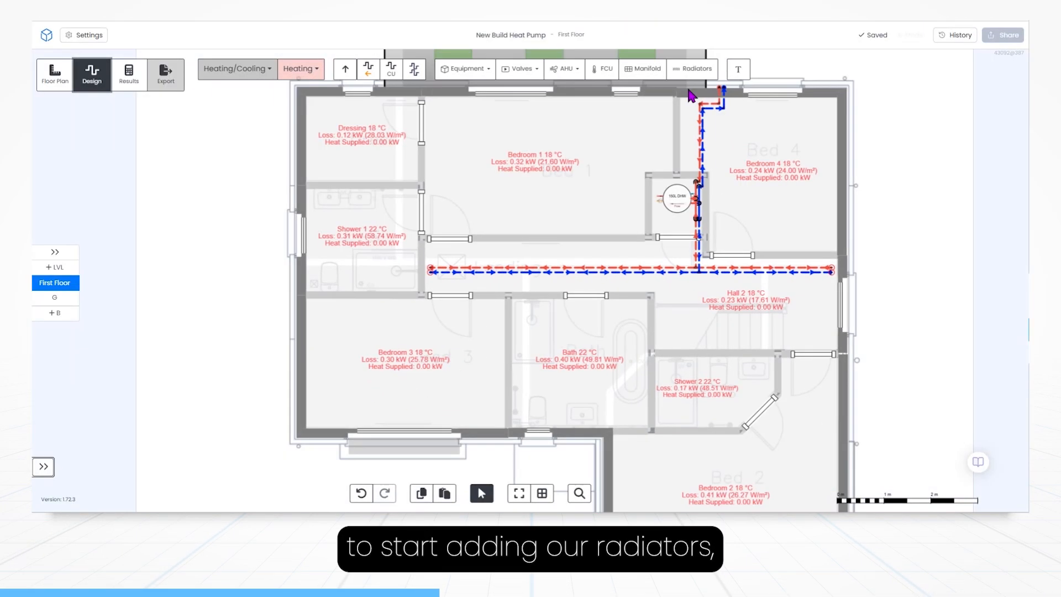
# Place Stelrad Compact P+ 600 mm radiators along the first-floor room walls, including Hall 2.
pyautogui.click(691, 68)
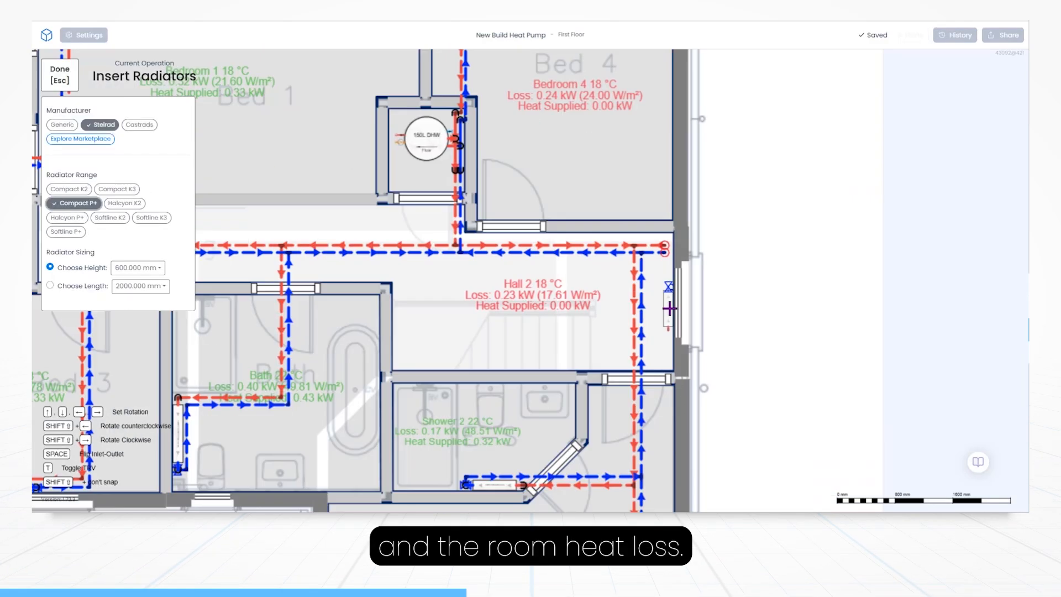
pyautogui.click(59, 75)
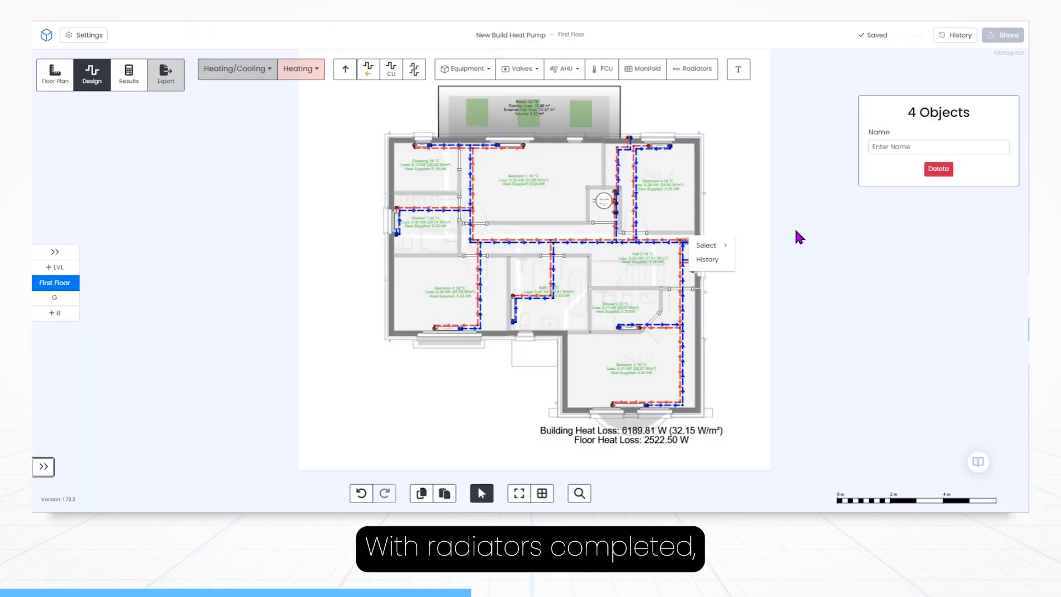
# Add a heating riser to manifold G-1 at its pipe end on the ground floor.
pyautogui.click(465, 69)
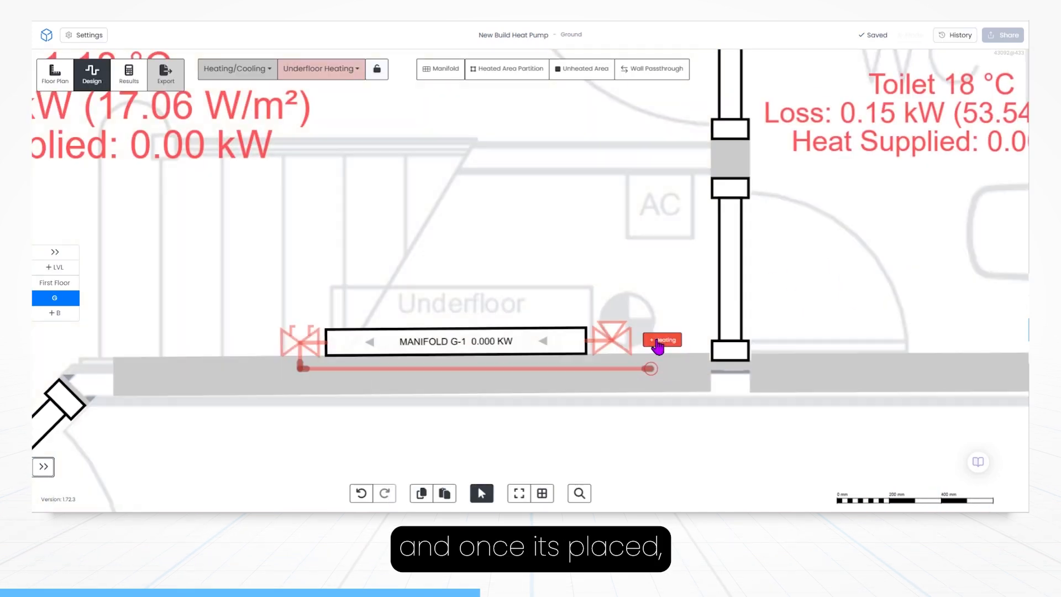
pyautogui.click(661, 340)
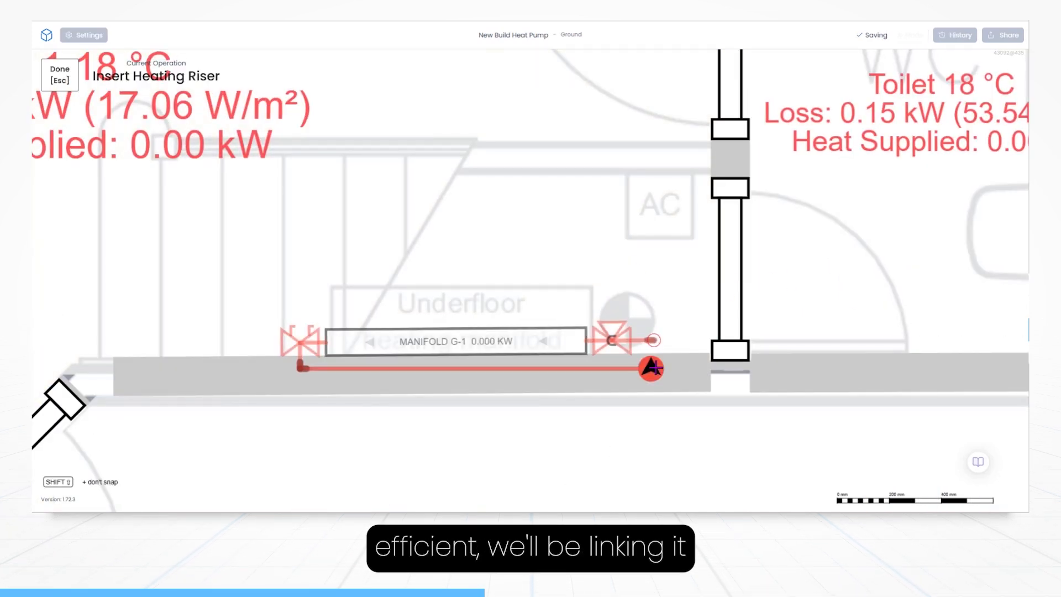
pyautogui.click(54, 283)
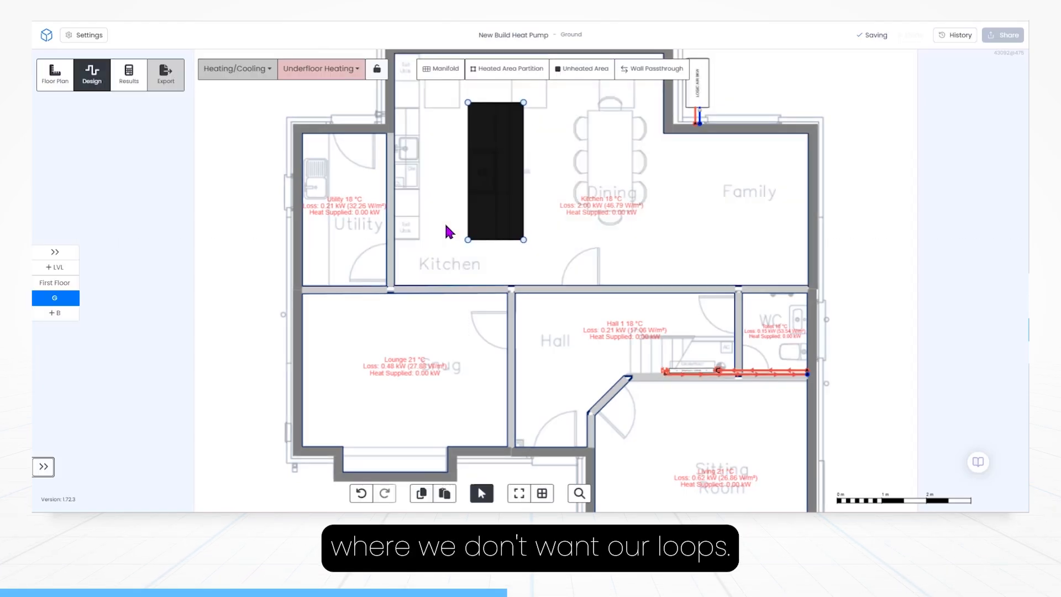
# Mark the kitchen island unheated and connect all ground-floor rooms to the manifold loops.
pyautogui.click(581, 68)
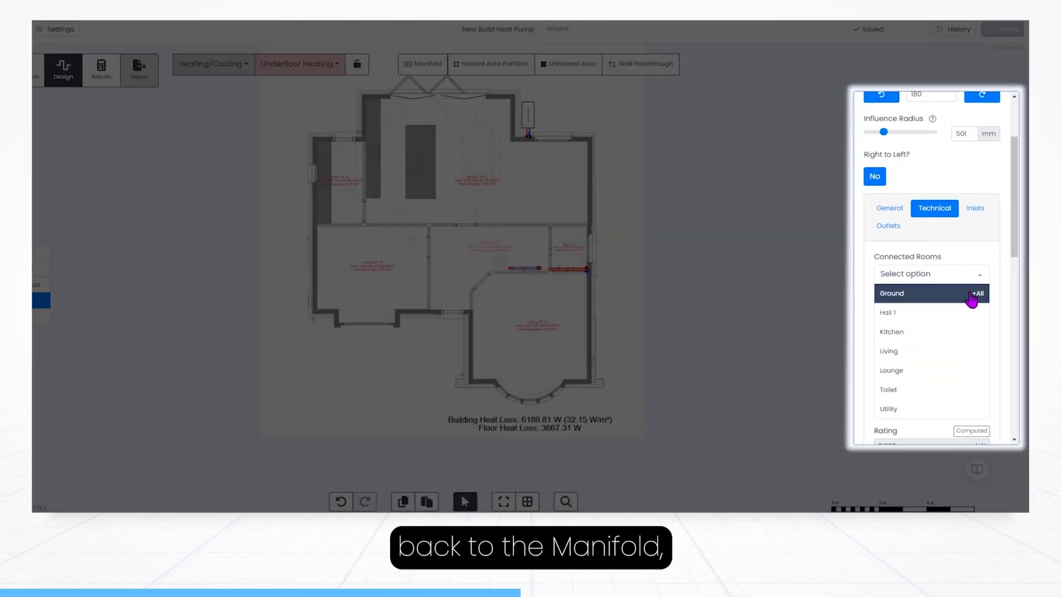
pyautogui.click(978, 293)
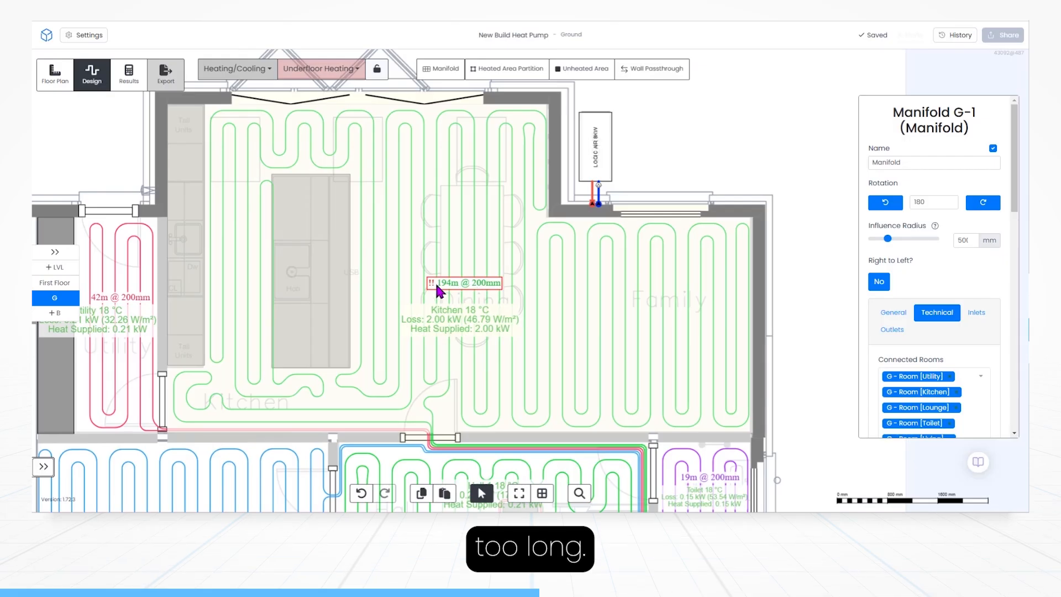
pyautogui.click(507, 67)
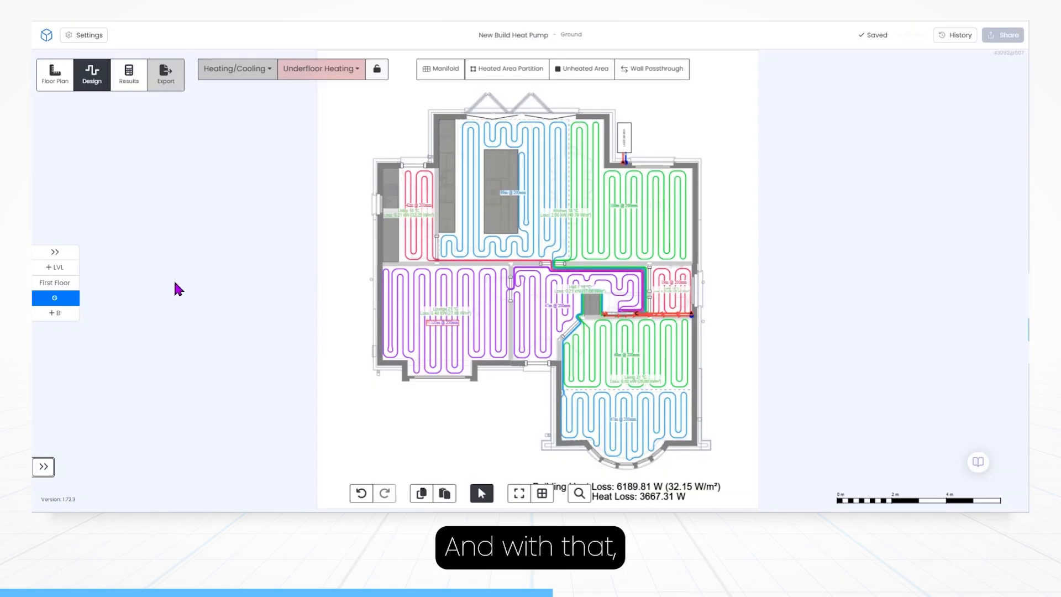
# Calculate the design results for the building.
pyautogui.click(54, 283)
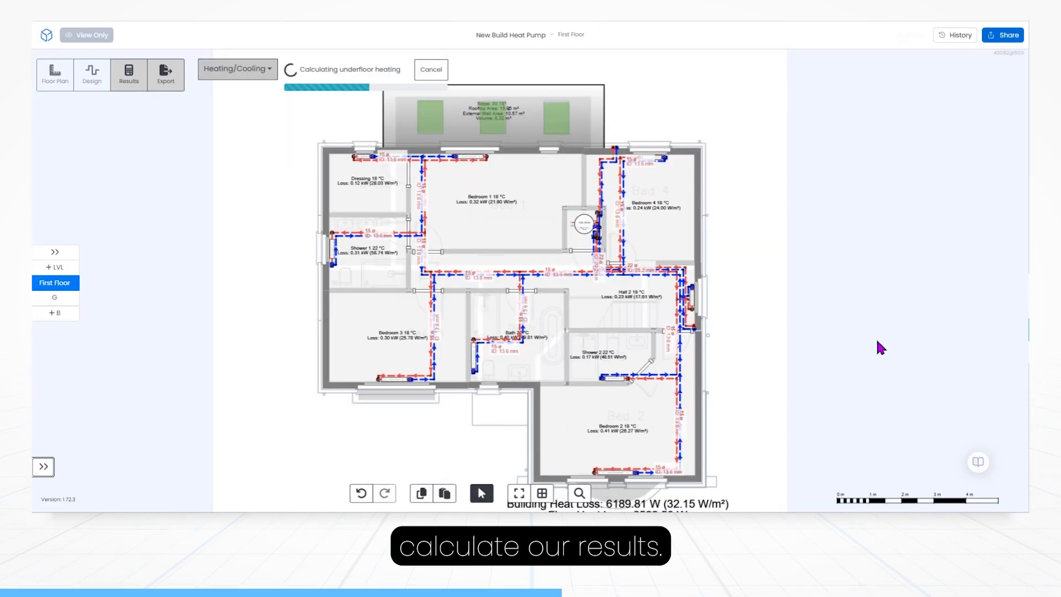
pyautogui.click(55, 298)
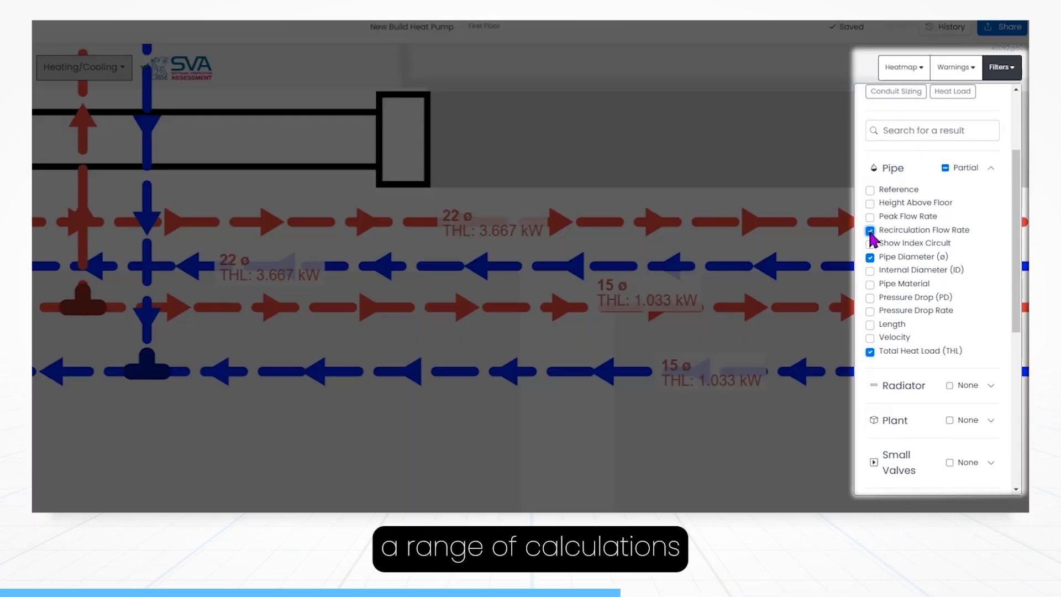
# Toggle recirculation flow rate and velocity pipe labels on and off in Filters.
pyautogui.click(870, 230)
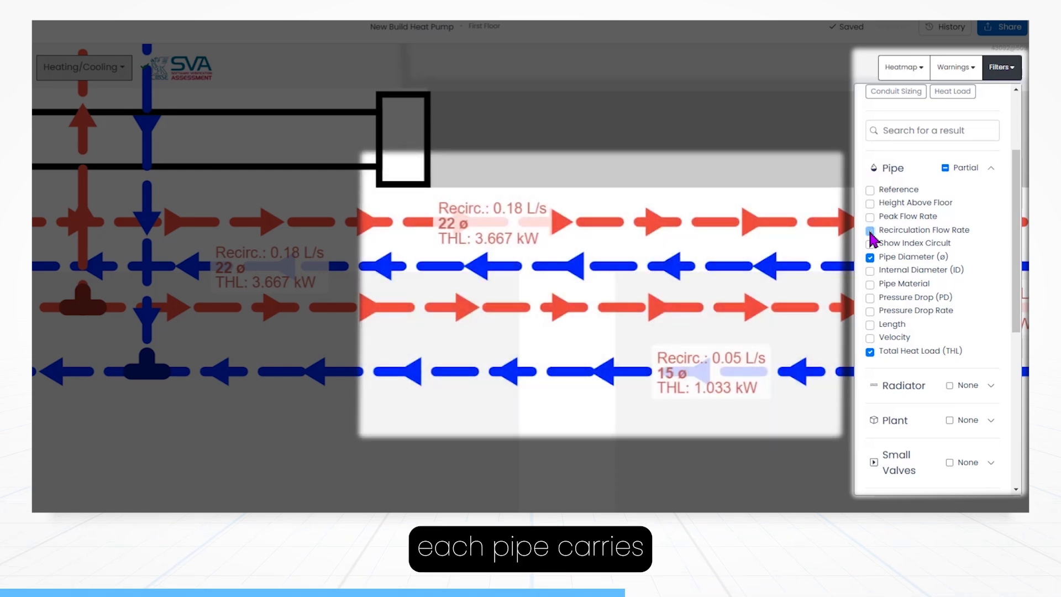
pyautogui.click(870, 229)
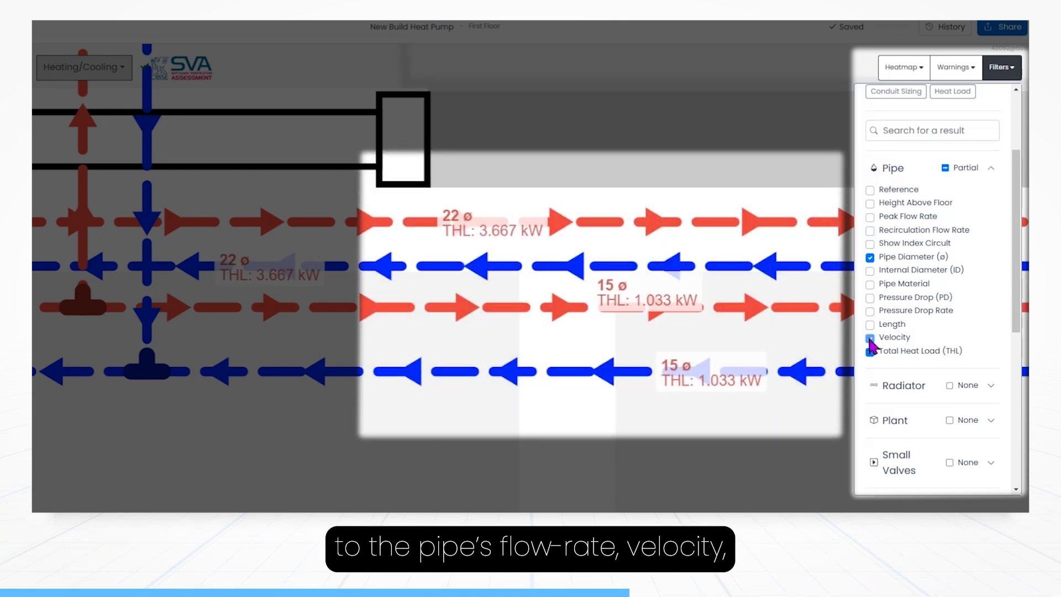
pyautogui.click(871, 337)
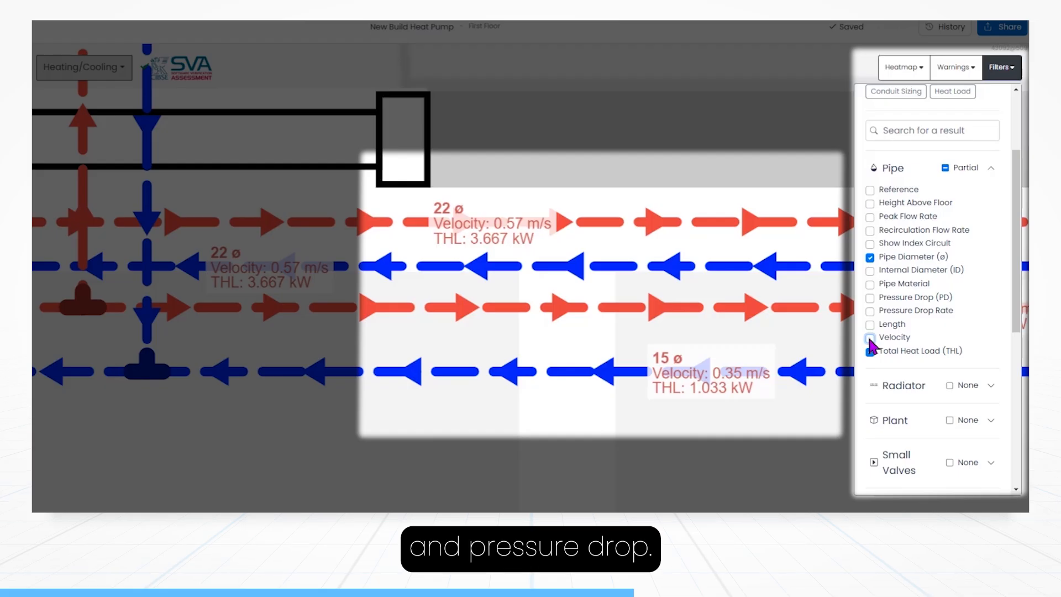
pyautogui.click(871, 338)
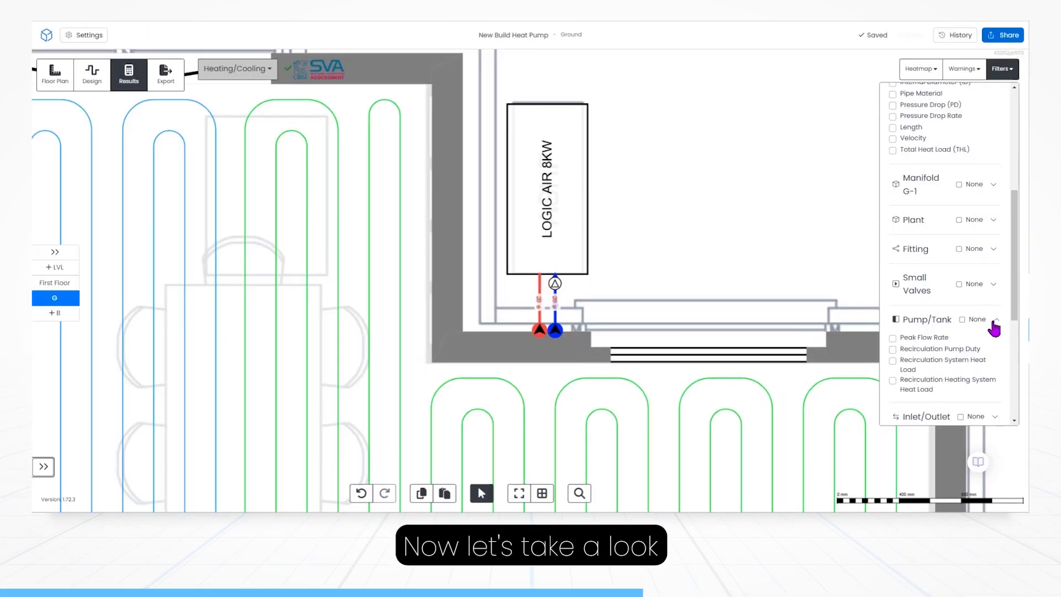
# Collapse the pump and tank results and show the ground floor plan with Manifold G-1.
pyautogui.click(893, 349)
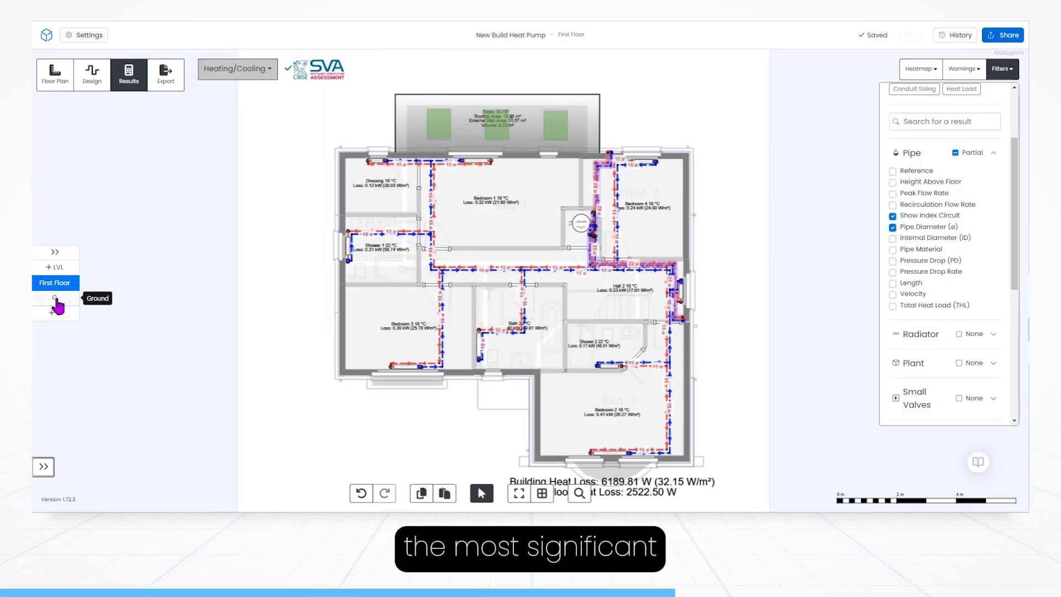
pyautogui.click(54, 299)
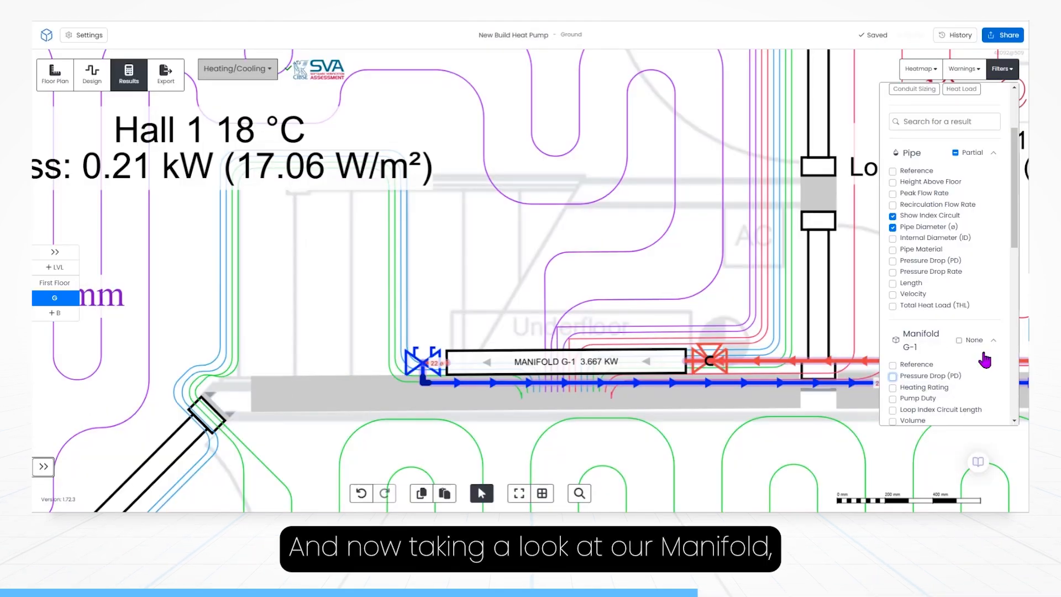
# Show Manifold G-1's heating rating, 39 kPa pump duty, 99.22 m index loop length and volume.
pyautogui.click(894, 365)
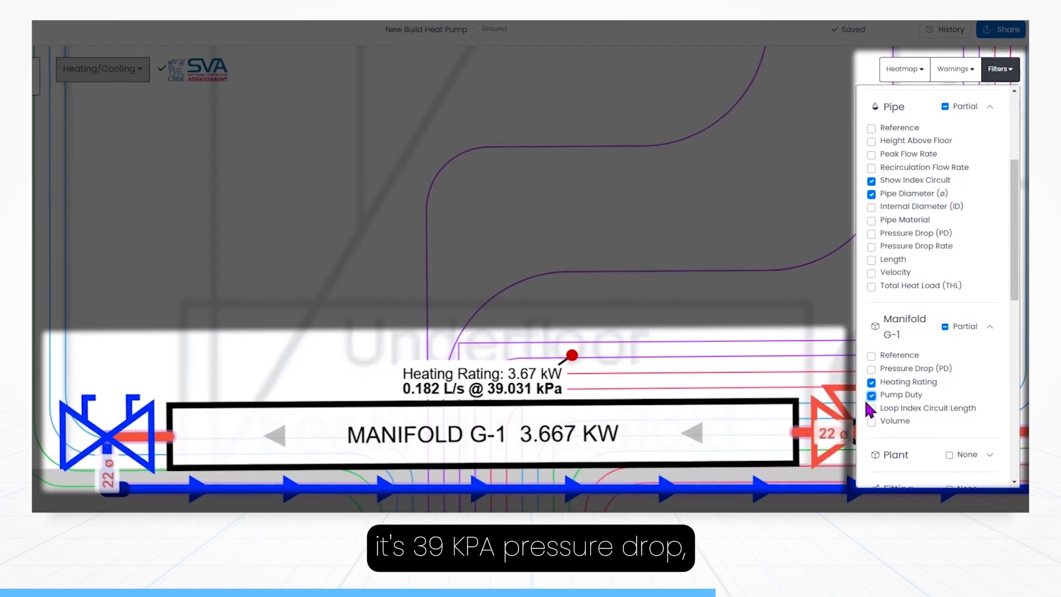
pyautogui.click(870, 413)
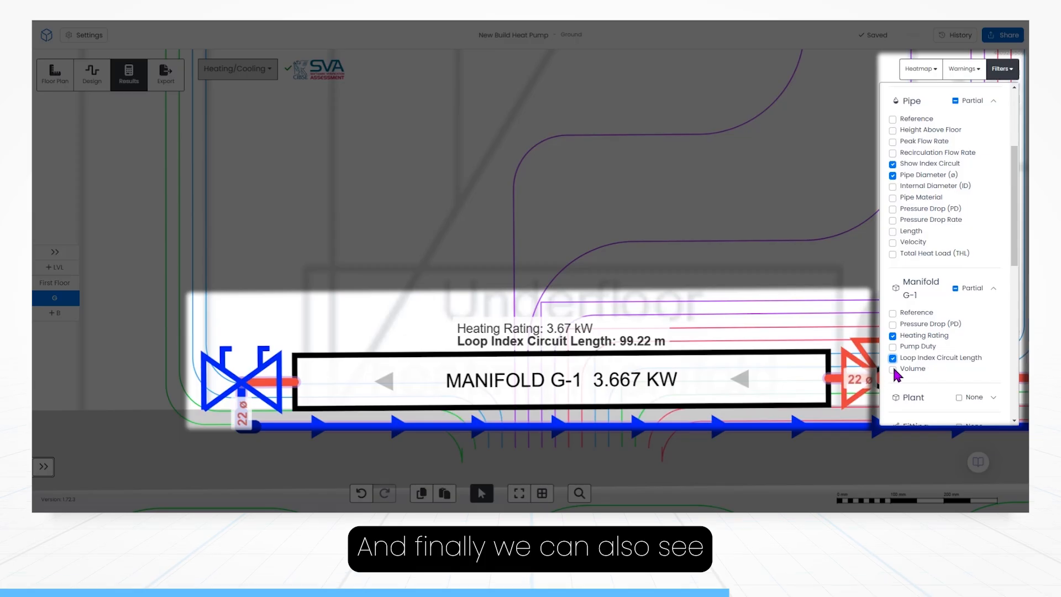
pyautogui.click(893, 368)
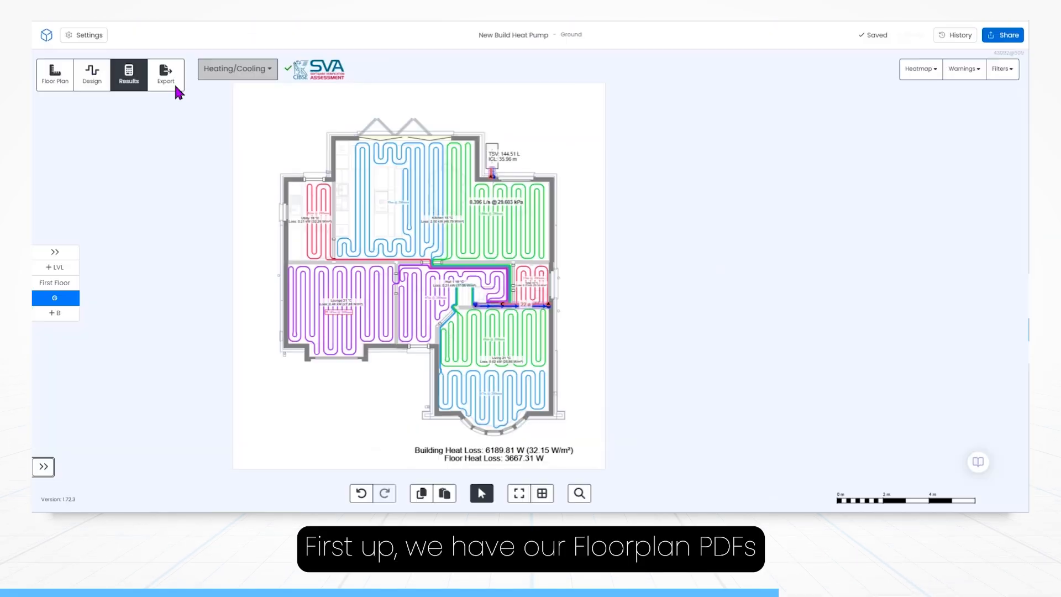
# Export the ground-floor PDF layout with results schedules and the h2x title sheet.
pyautogui.click(165, 74)
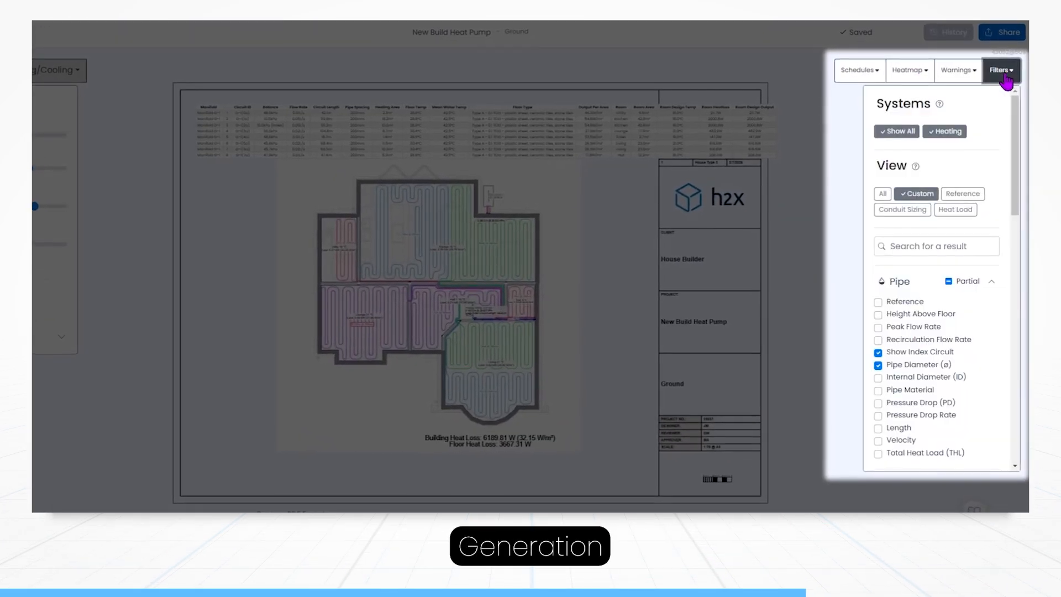
pyautogui.click(854, 70)
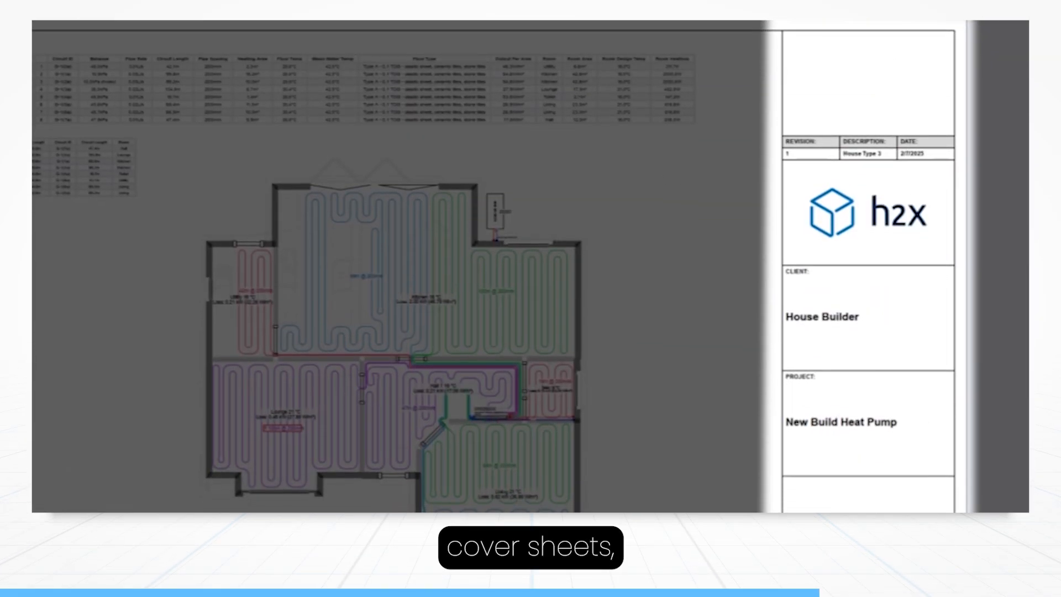
pyautogui.scroll(-3)
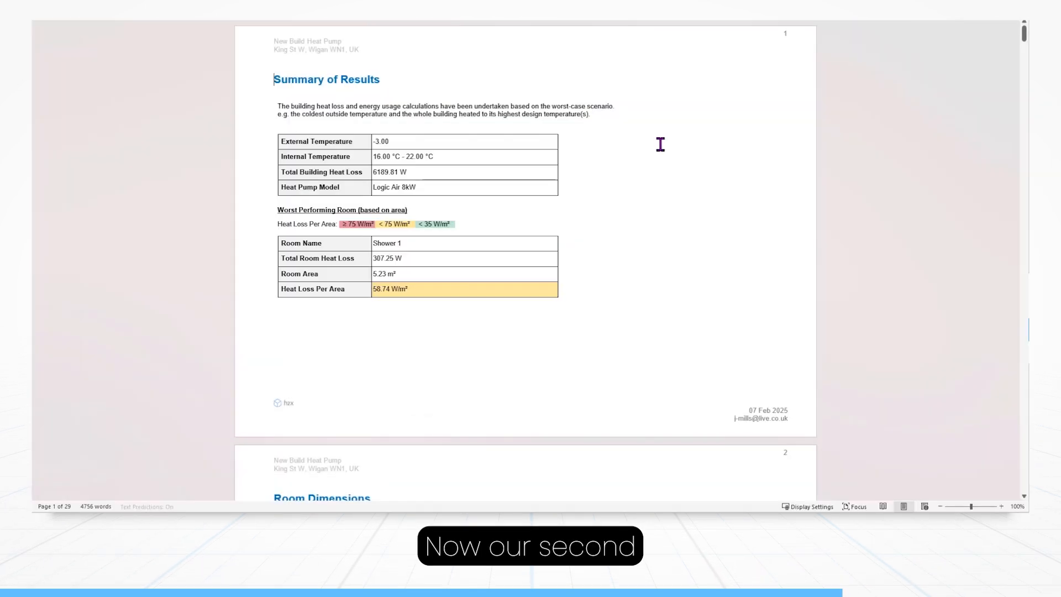
pyautogui.moveTo(229, 183)
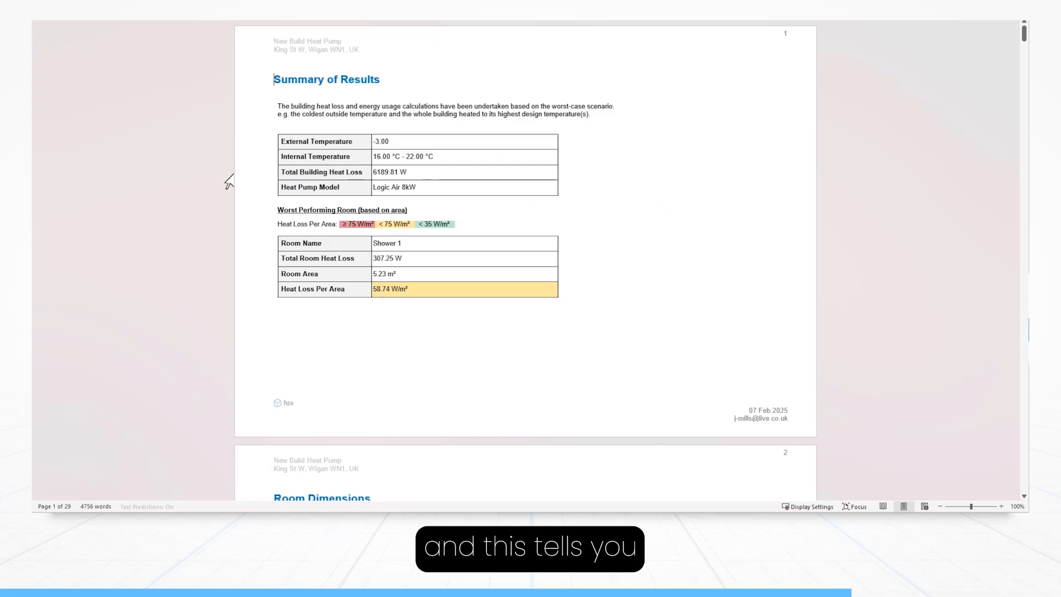
pyautogui.scroll(-3)
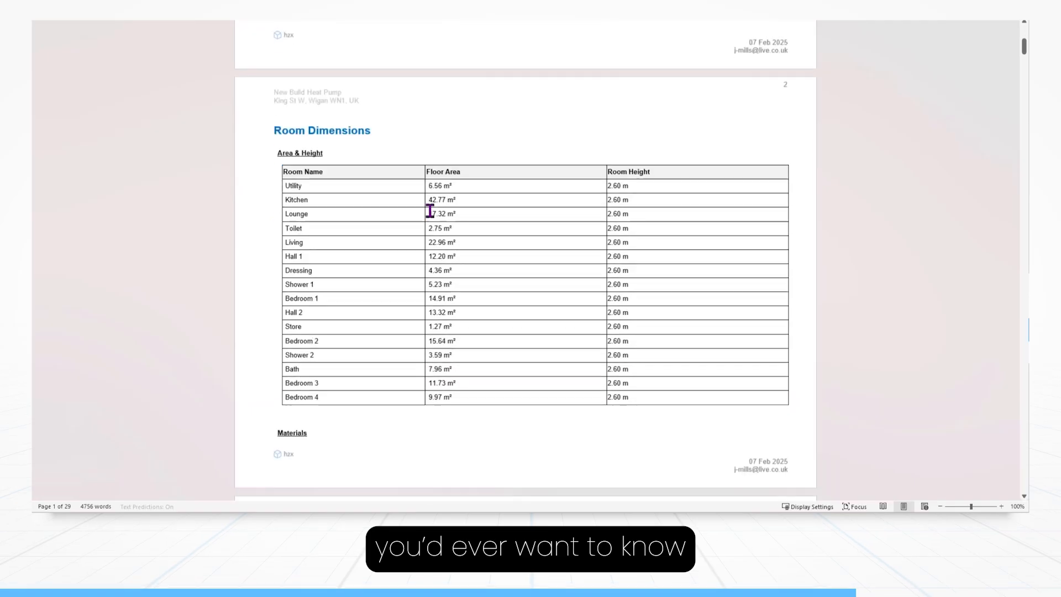
pyautogui.scroll(-3)
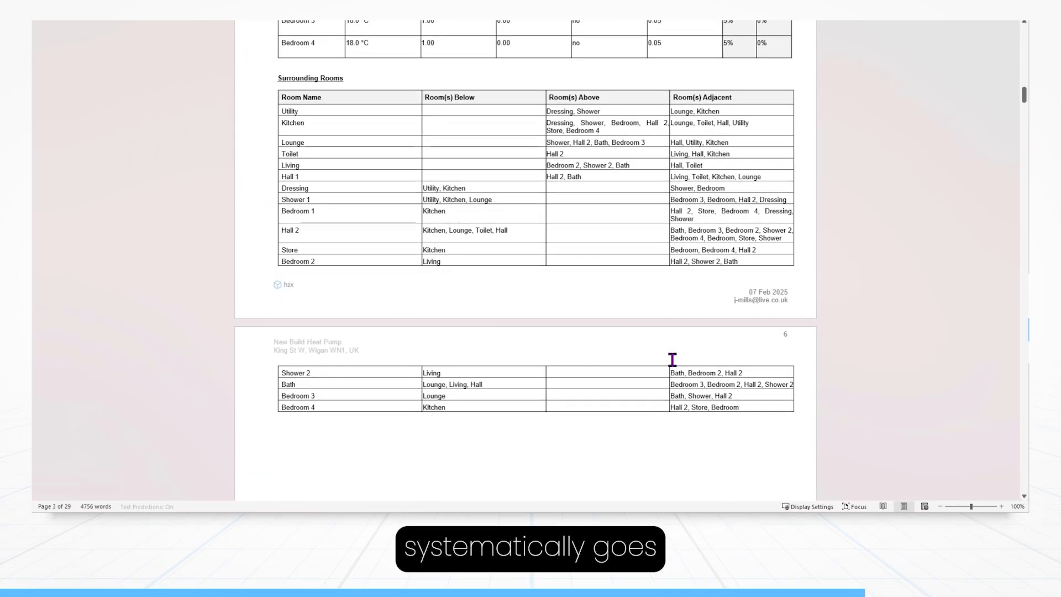
pyautogui.scroll(-3)
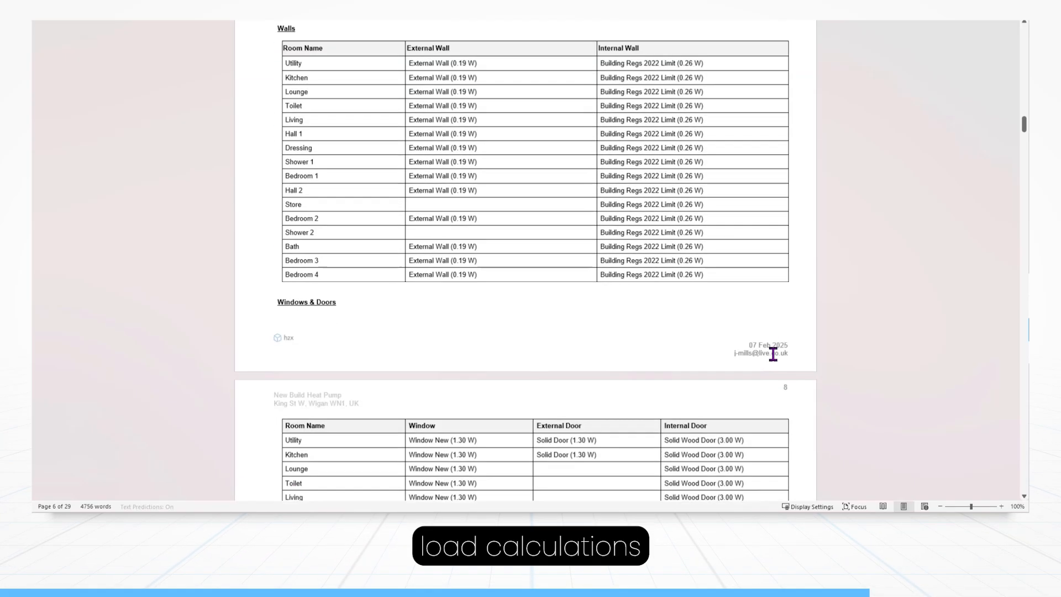
pyautogui.scroll(-3)
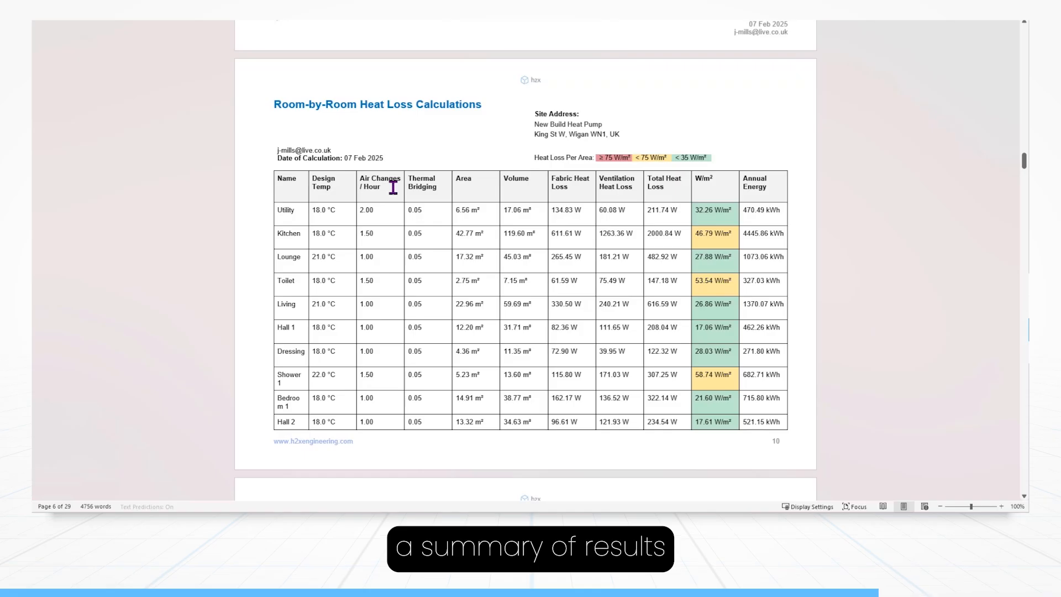
pyautogui.moveTo(635, 197)
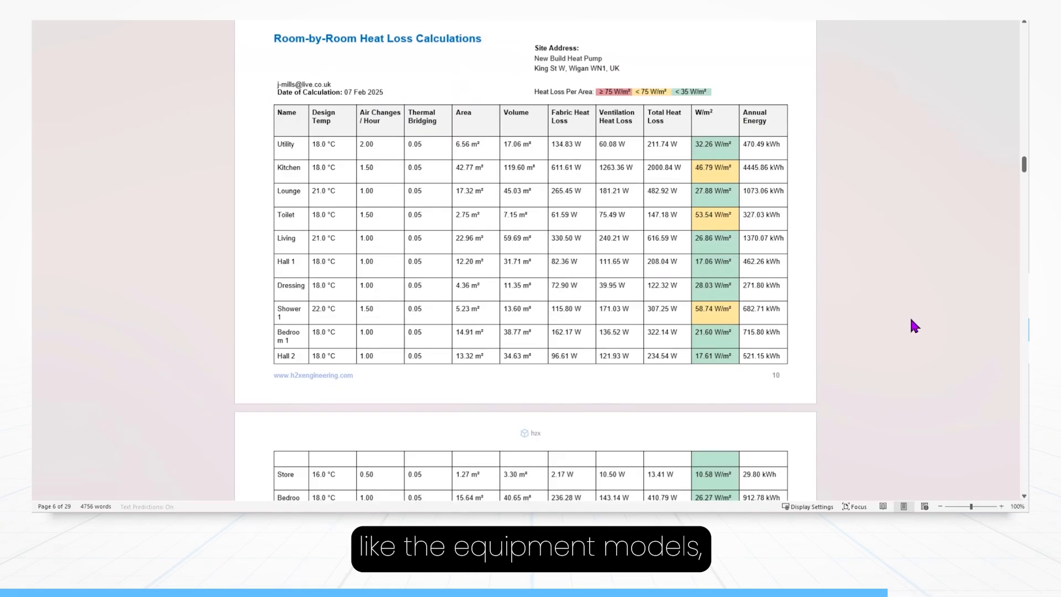
pyautogui.scroll(-3)
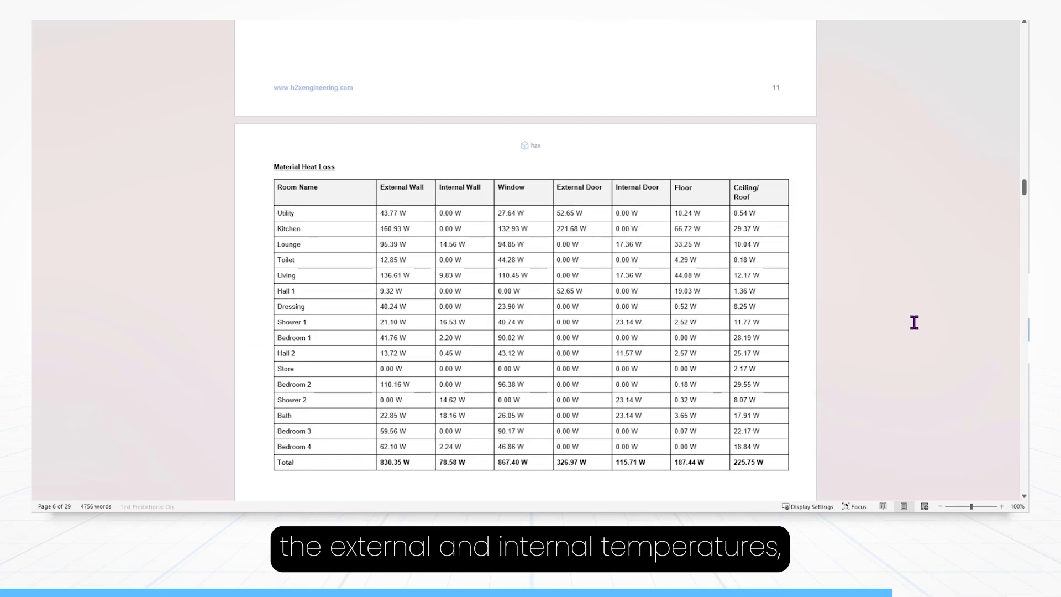
pyautogui.scroll(-3)
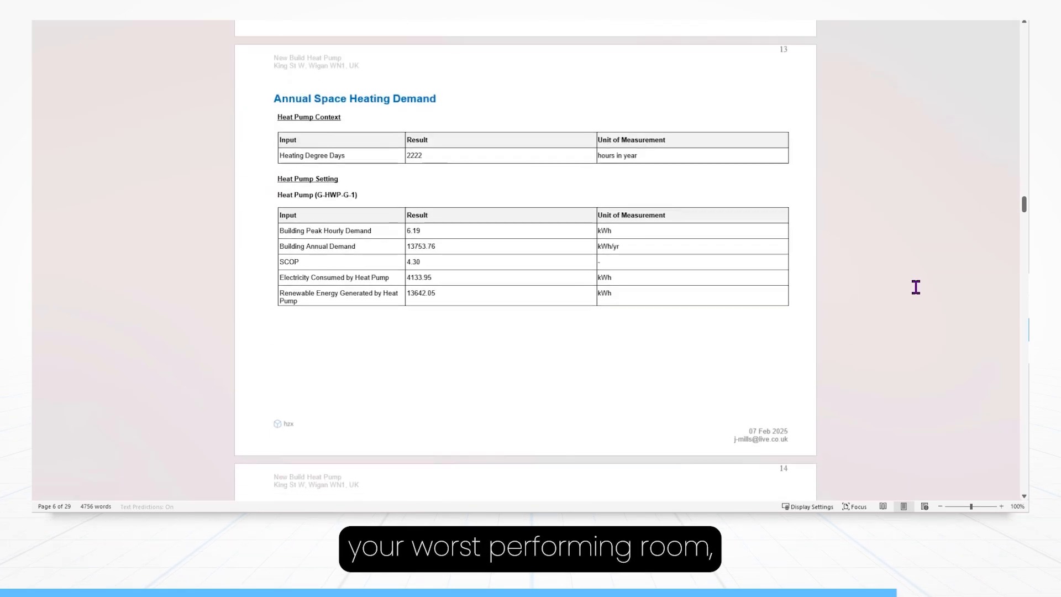
pyautogui.scroll(-3)
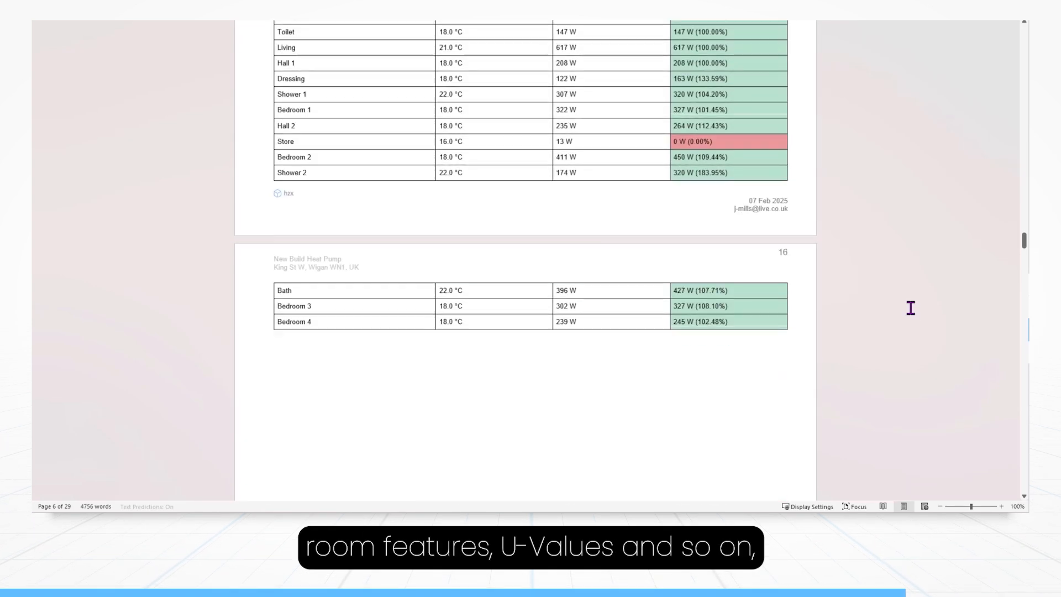
pyautogui.scroll(-3)
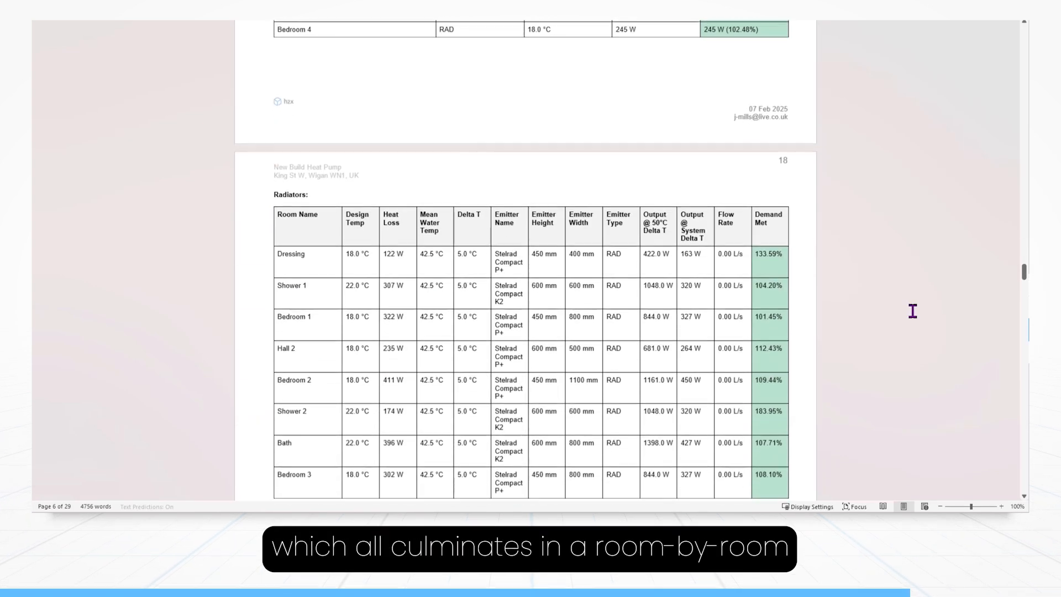
pyautogui.scroll(-3)
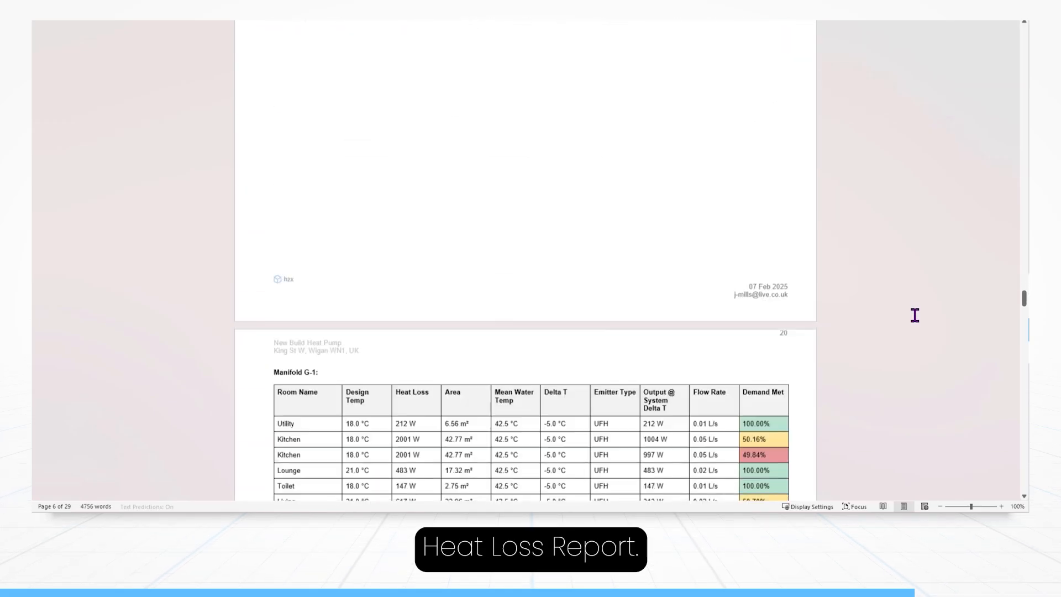
pyautogui.scroll(3)
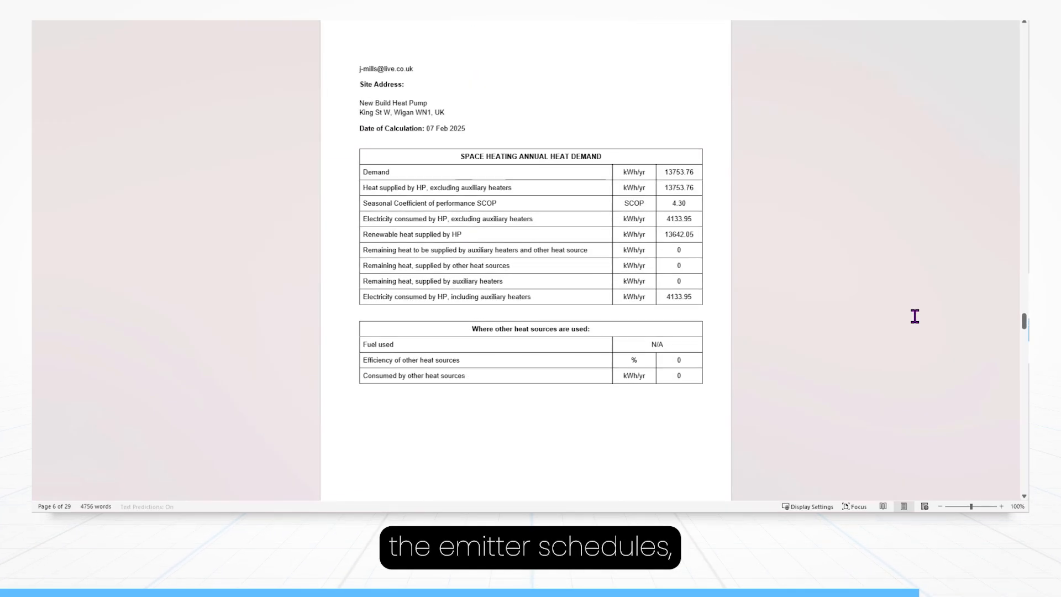
pyautogui.scroll(-3)
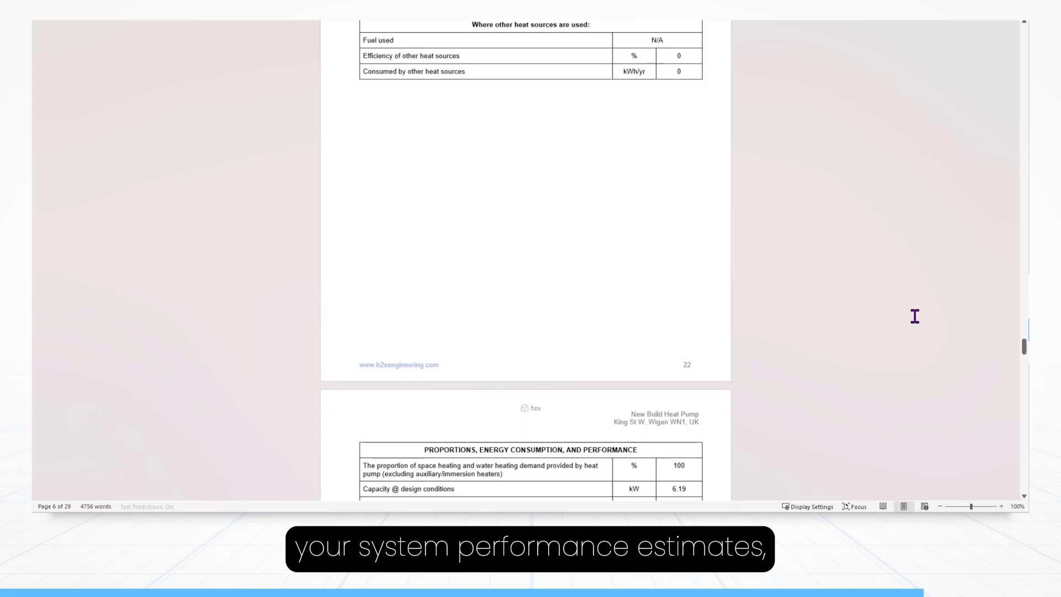
pyautogui.scroll(-3)
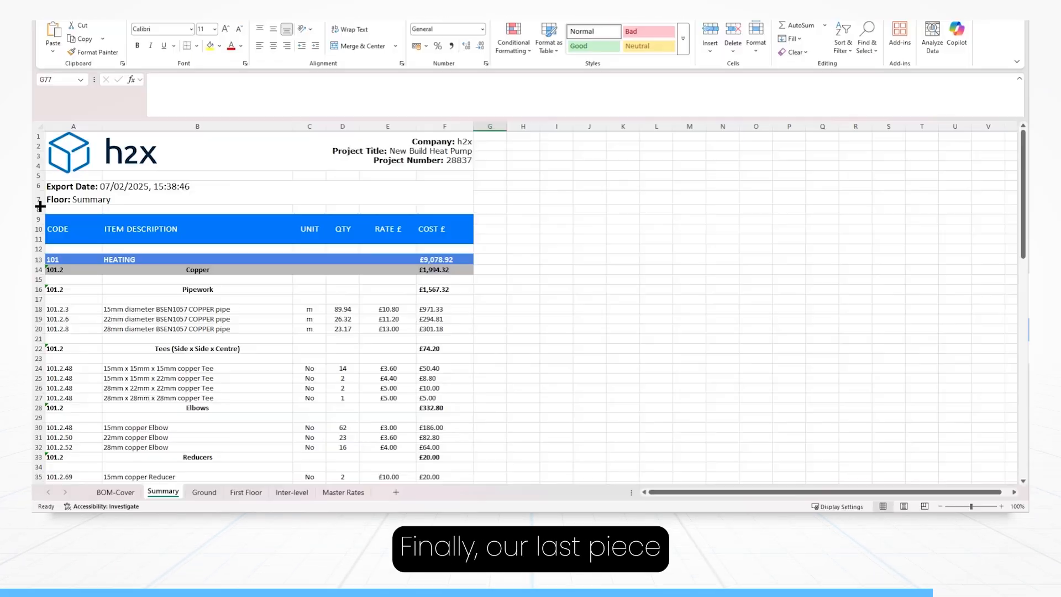
pyautogui.click(589, 198)
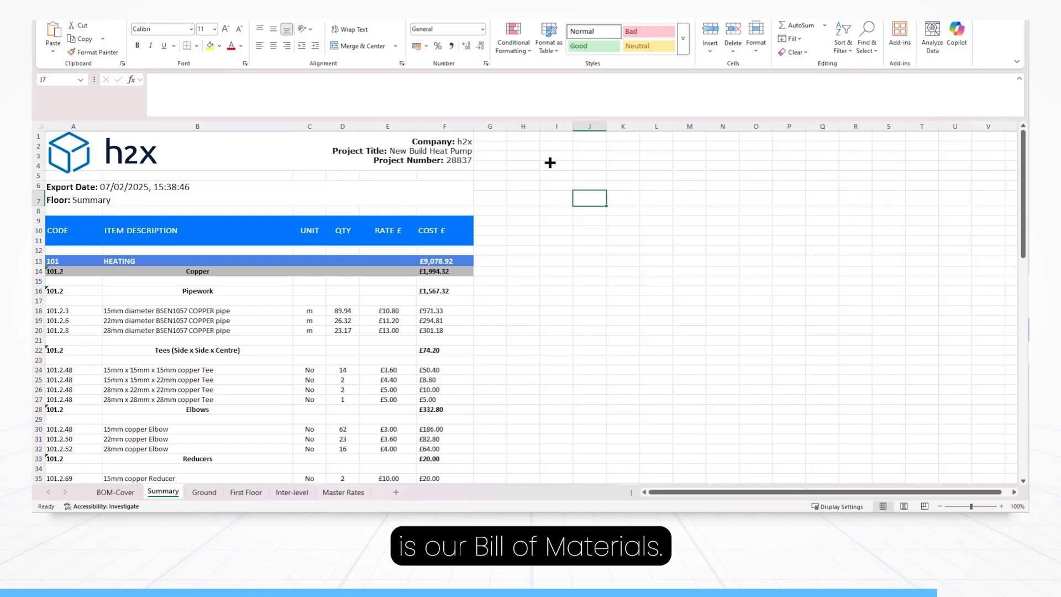
pyautogui.scroll(-3)
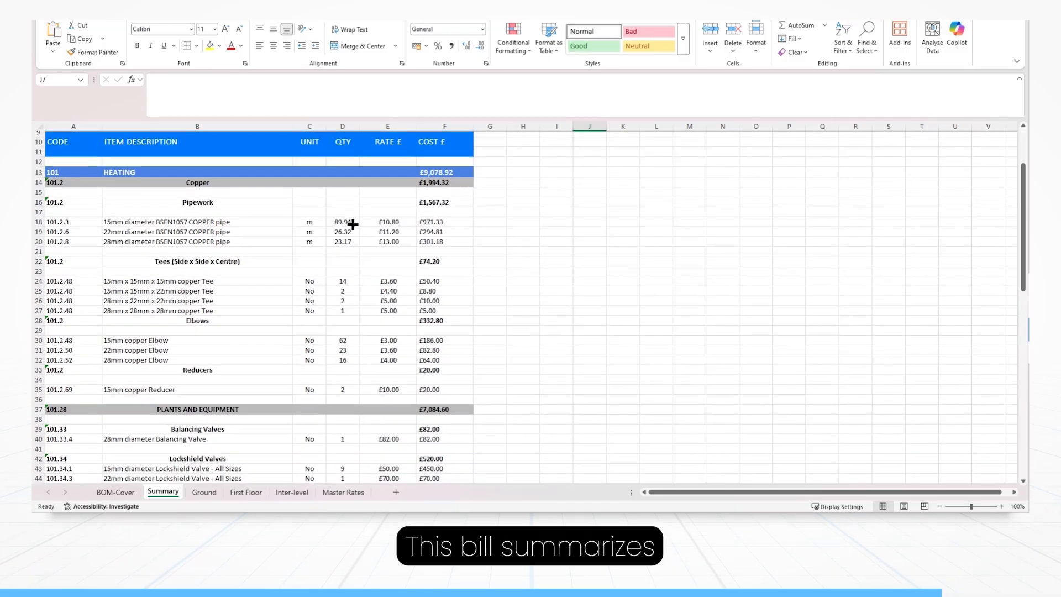
pyautogui.click(198, 241)
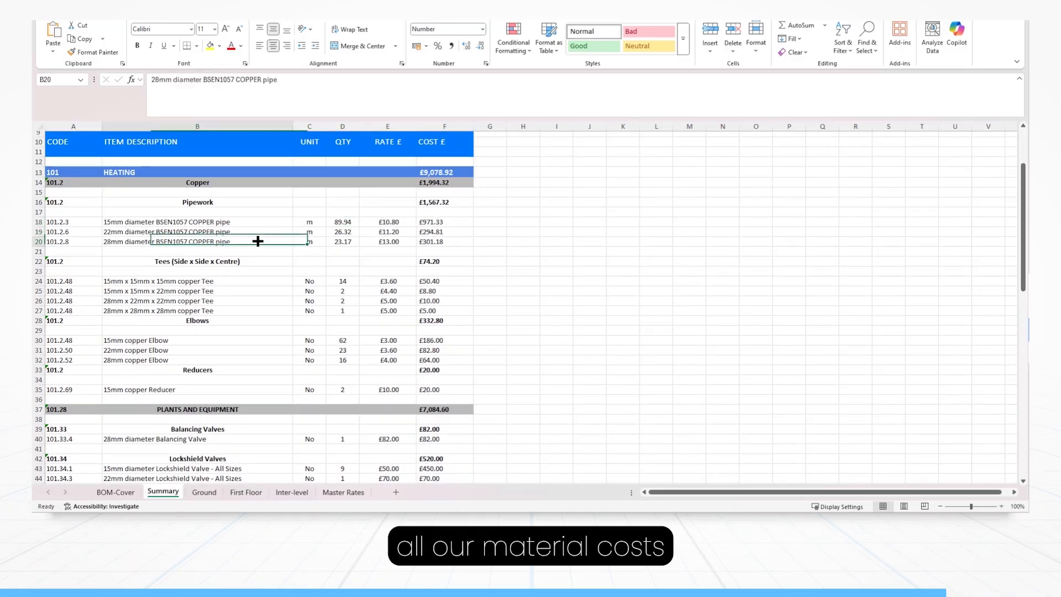
pyautogui.scroll(-3)
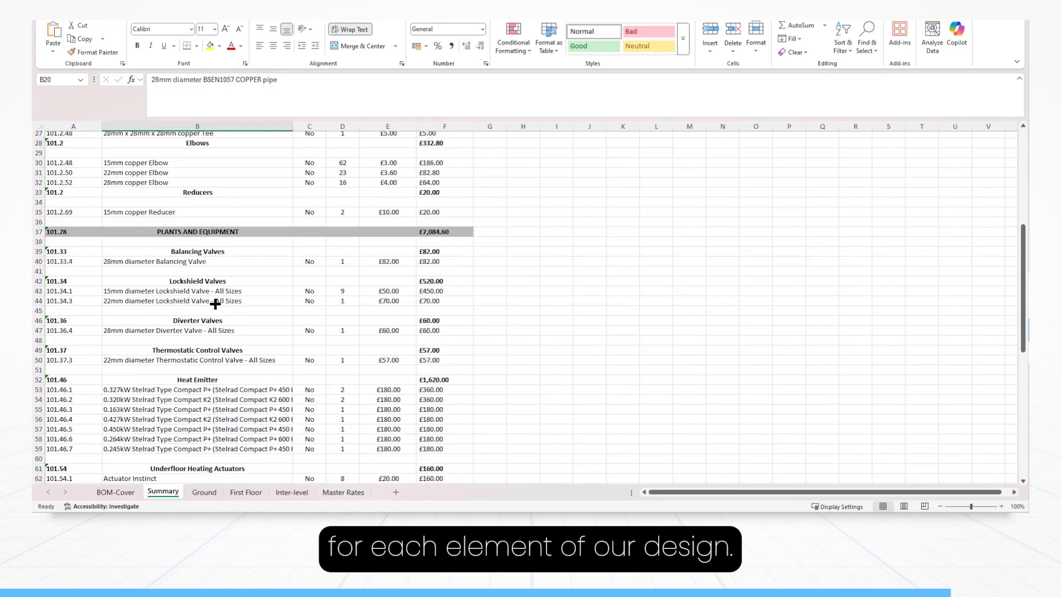
pyautogui.scroll(3)
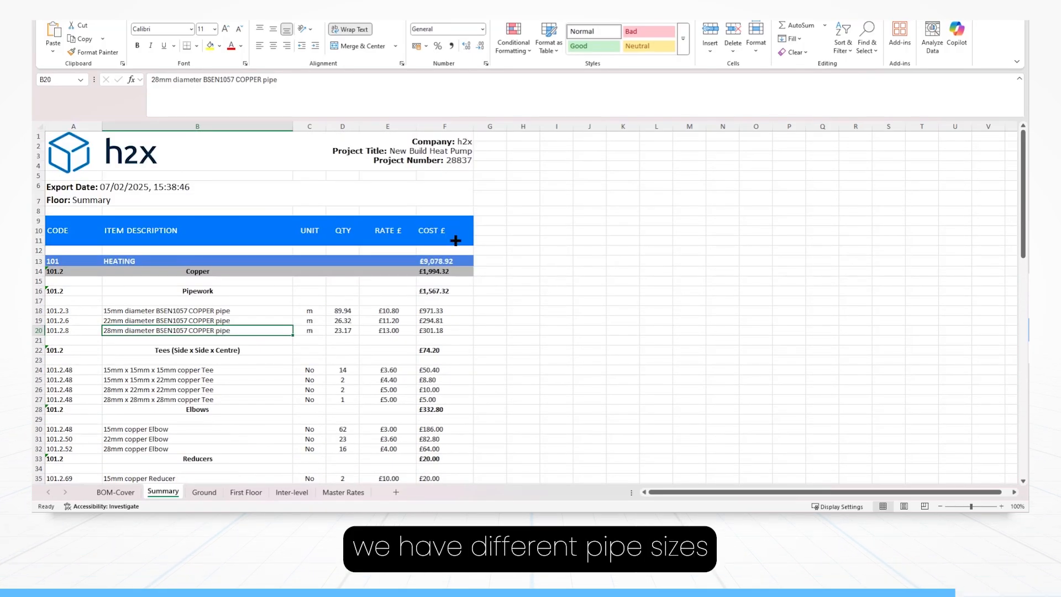
pyautogui.scroll(-3)
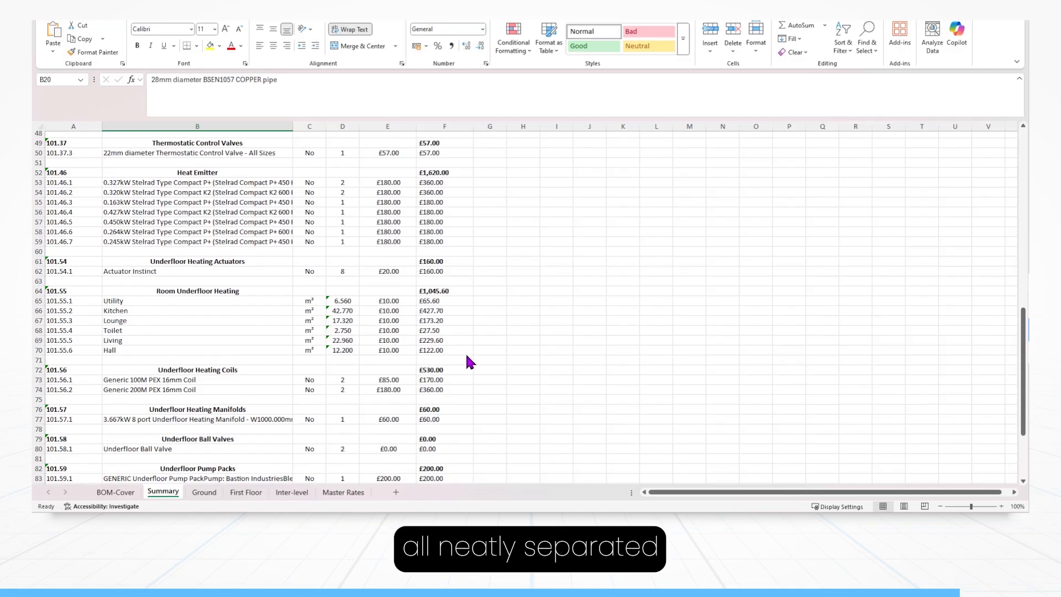
pyautogui.scroll(3)
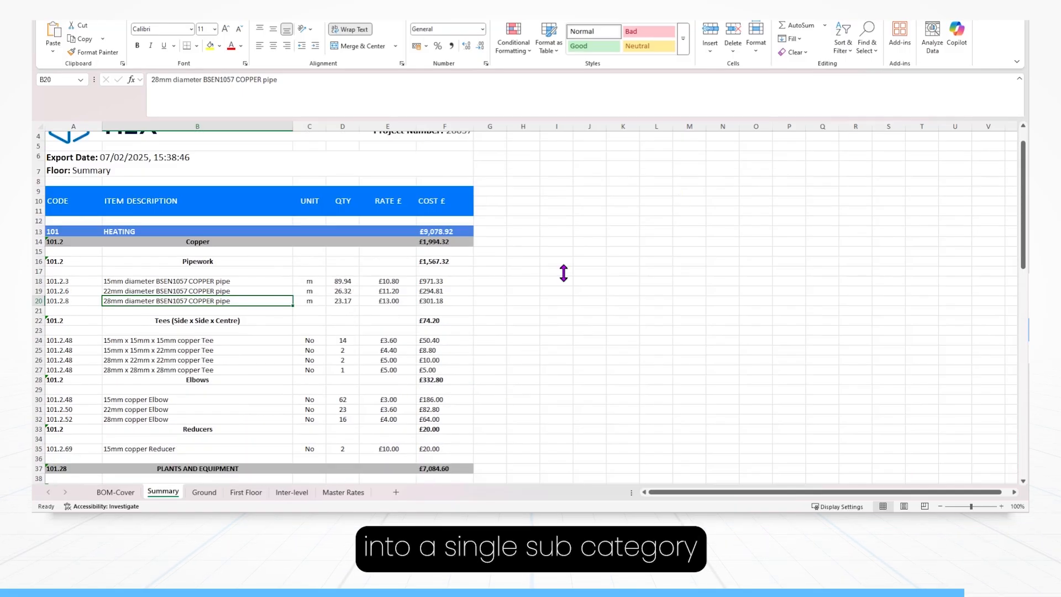